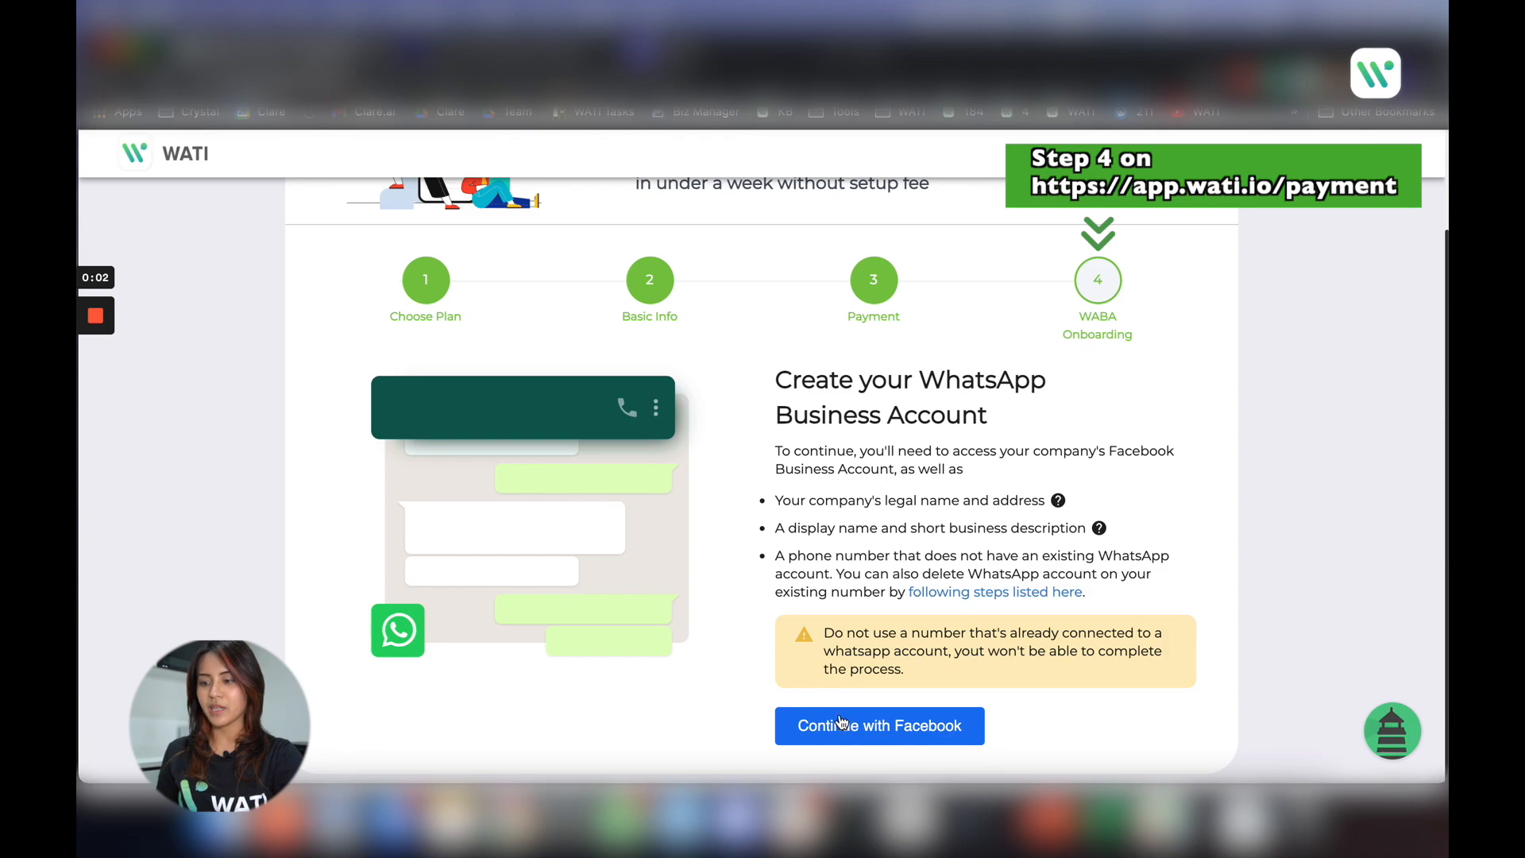
- Sign in with the existing Facebook account and start the three-step WhatsApp setup
left_click(879, 725)
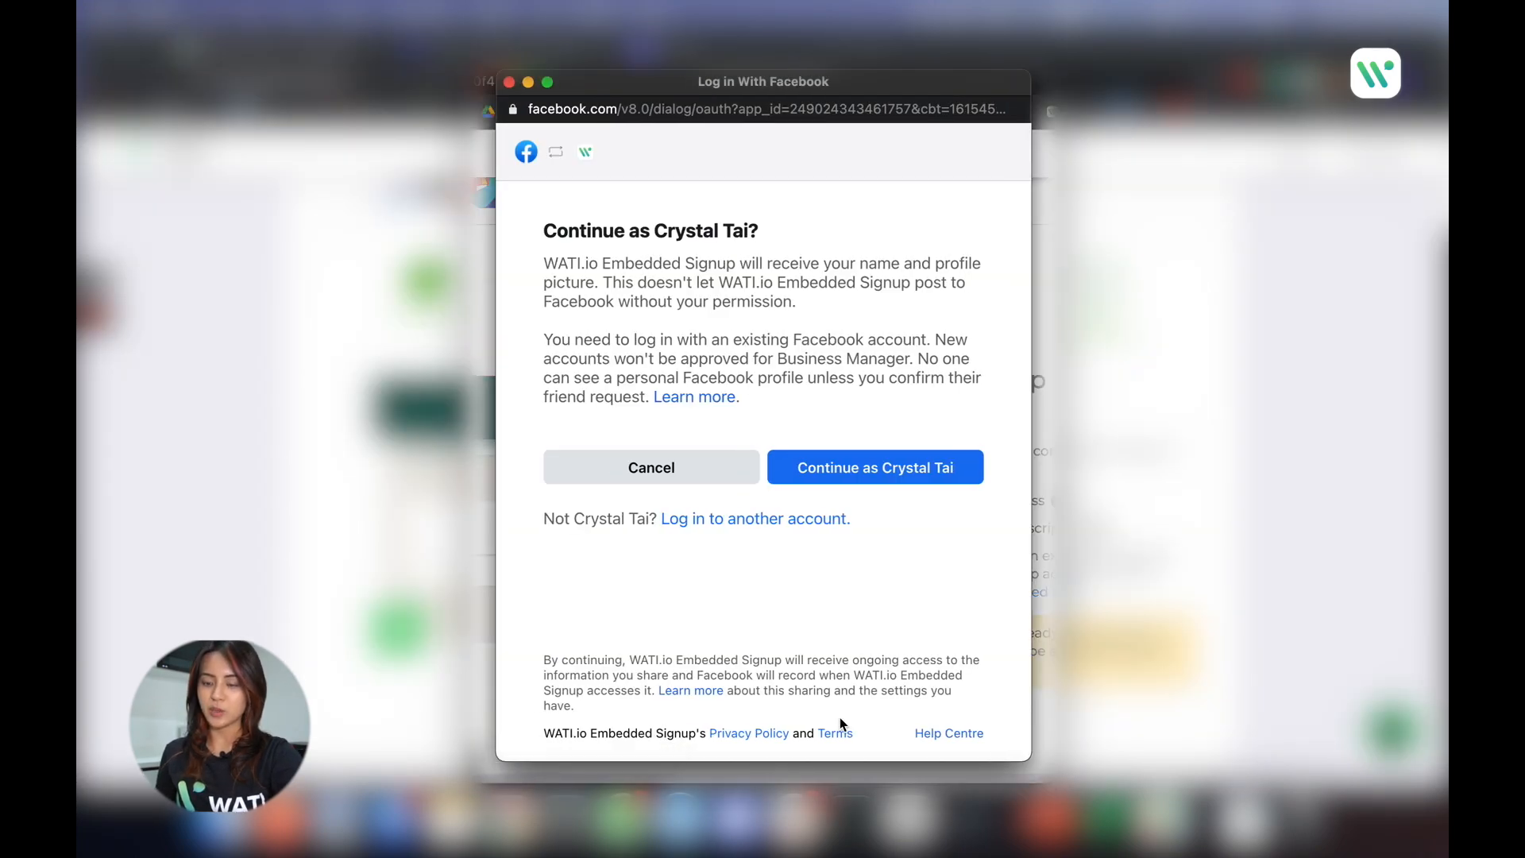
mouse_move(763, 216)
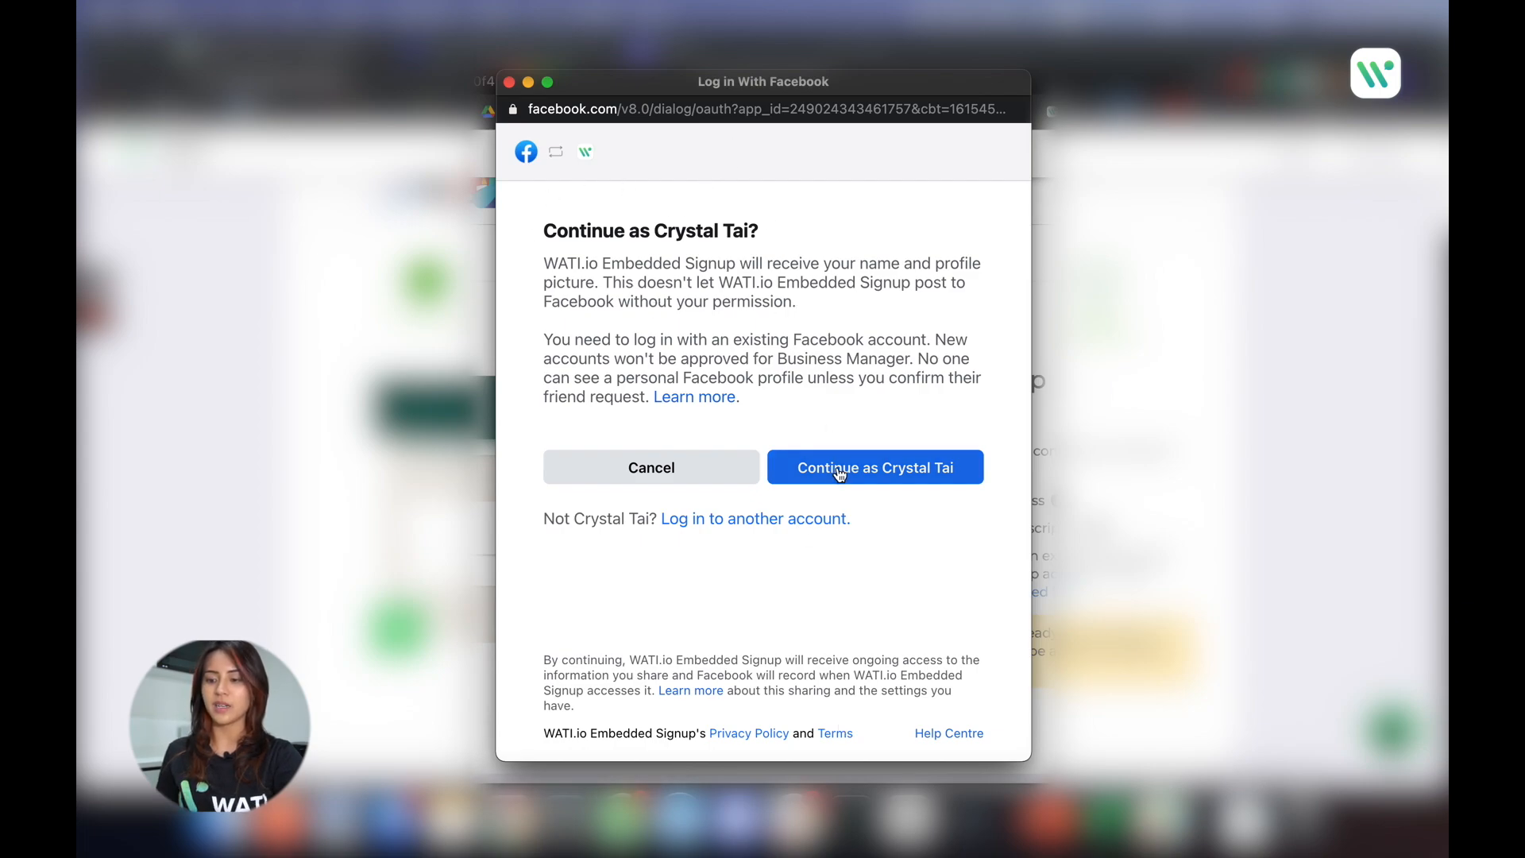
left_click(875, 467)
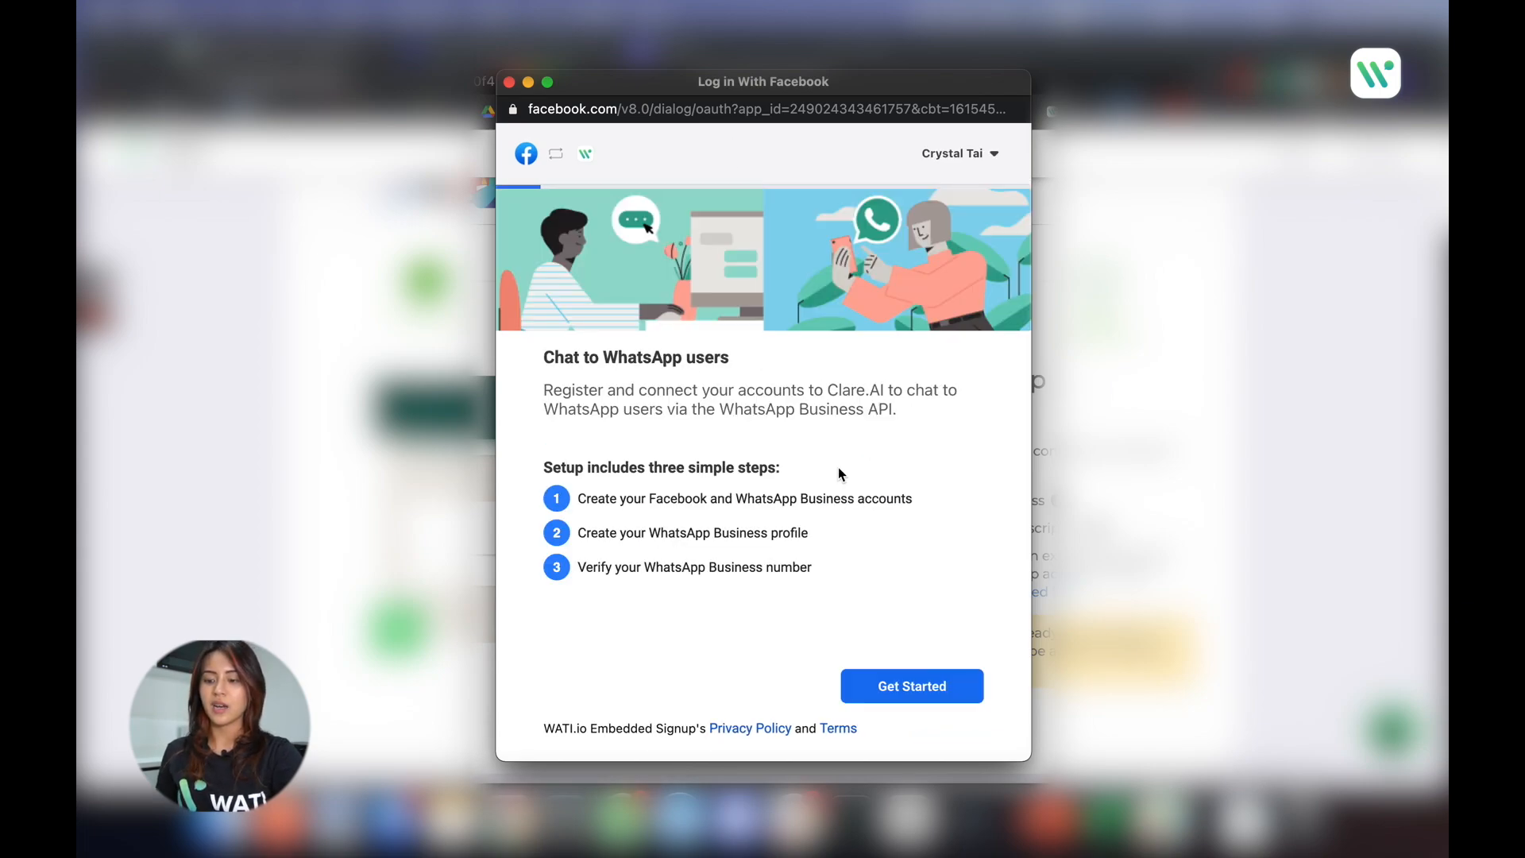
mouse_move(897, 615)
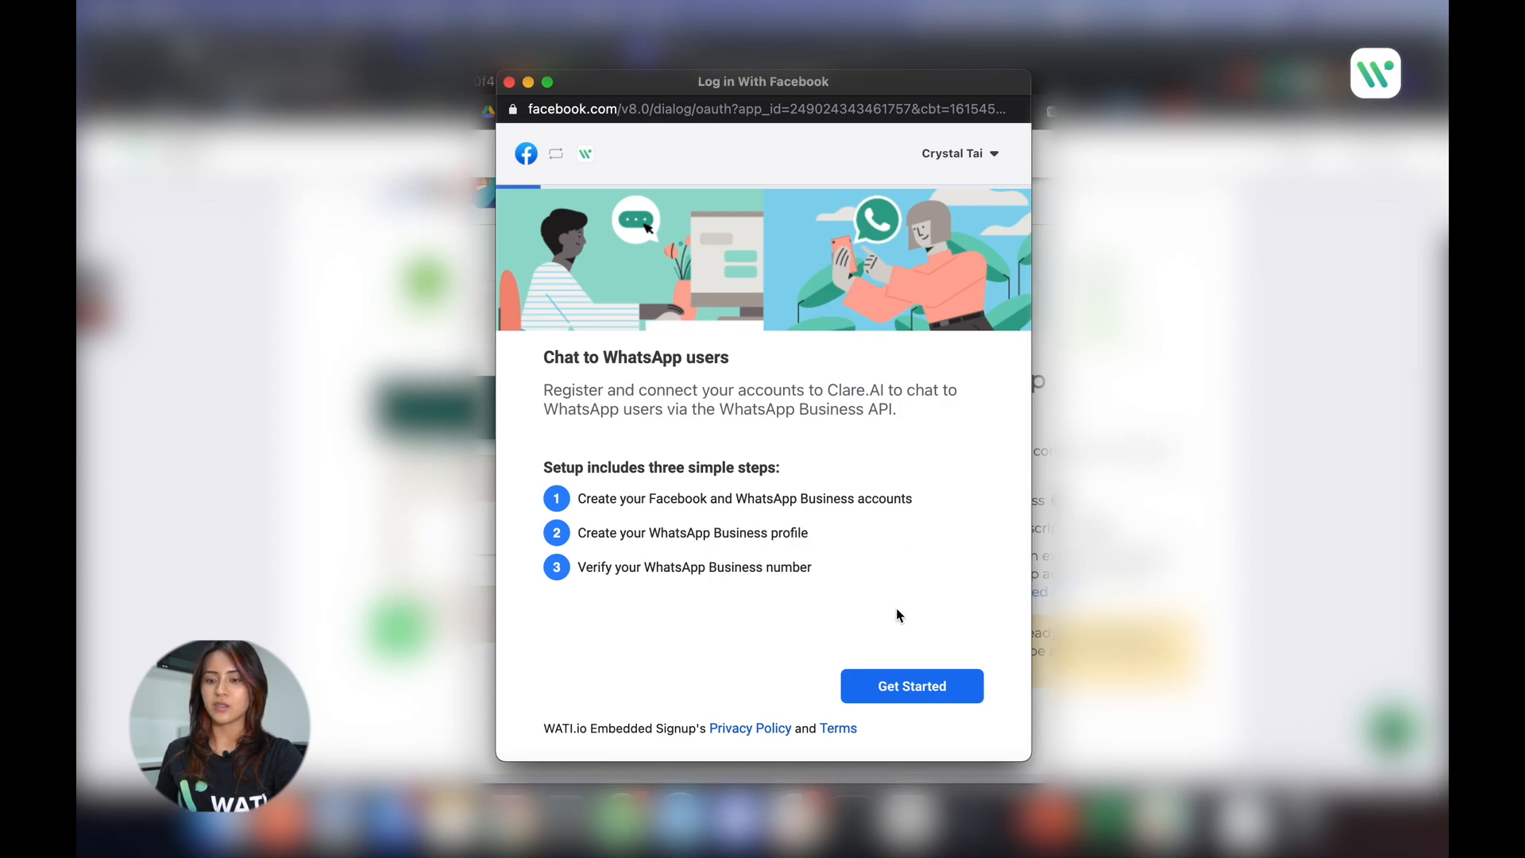
left_click(910, 686)
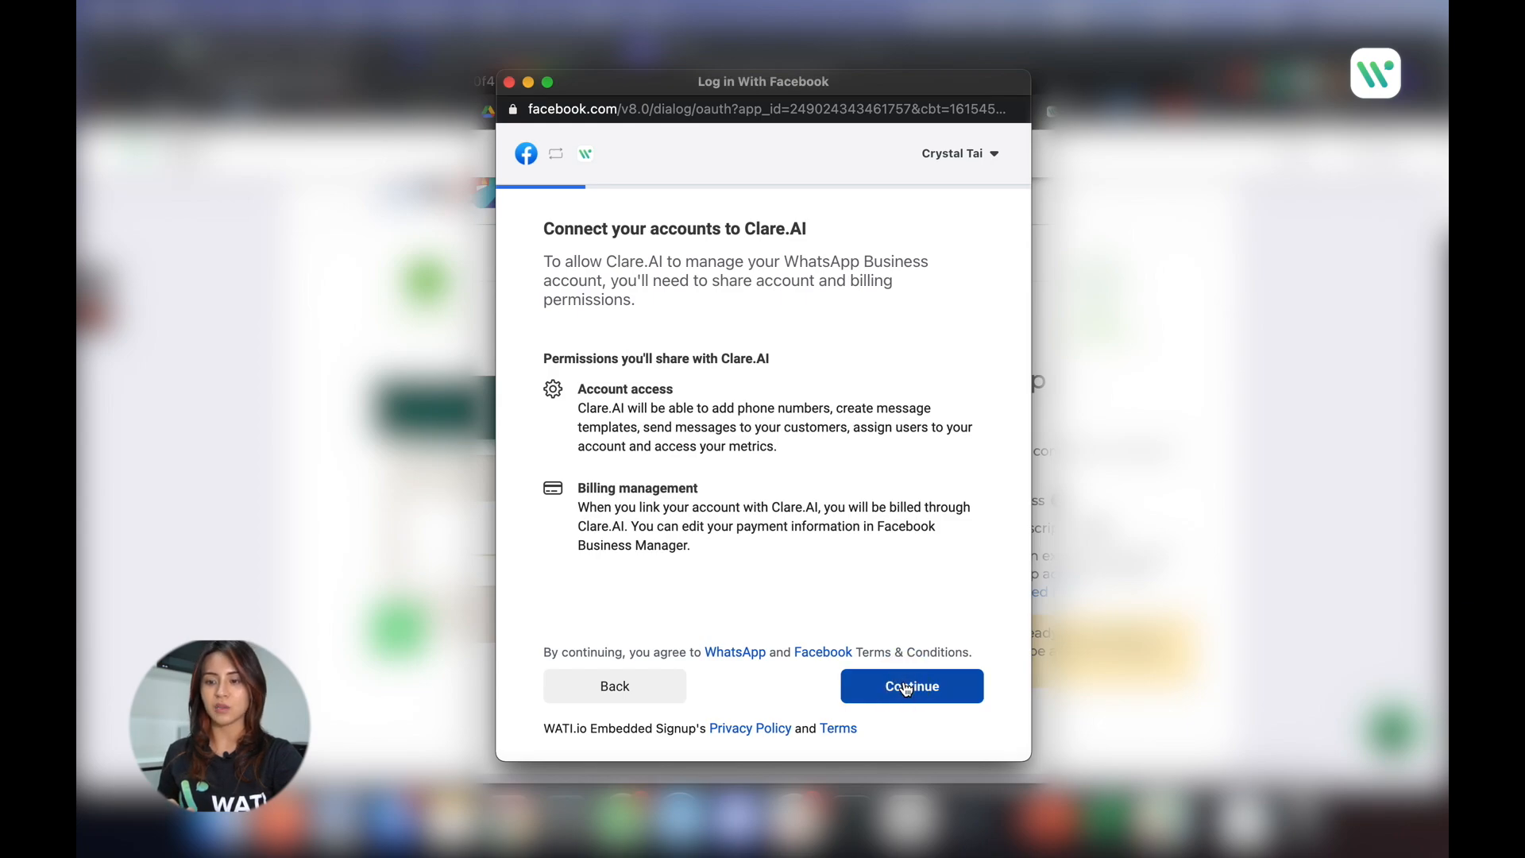
- Accept permissions, keep WATI Test business, and create WhatsApp Business account 'WATI'
left_click(911, 686)
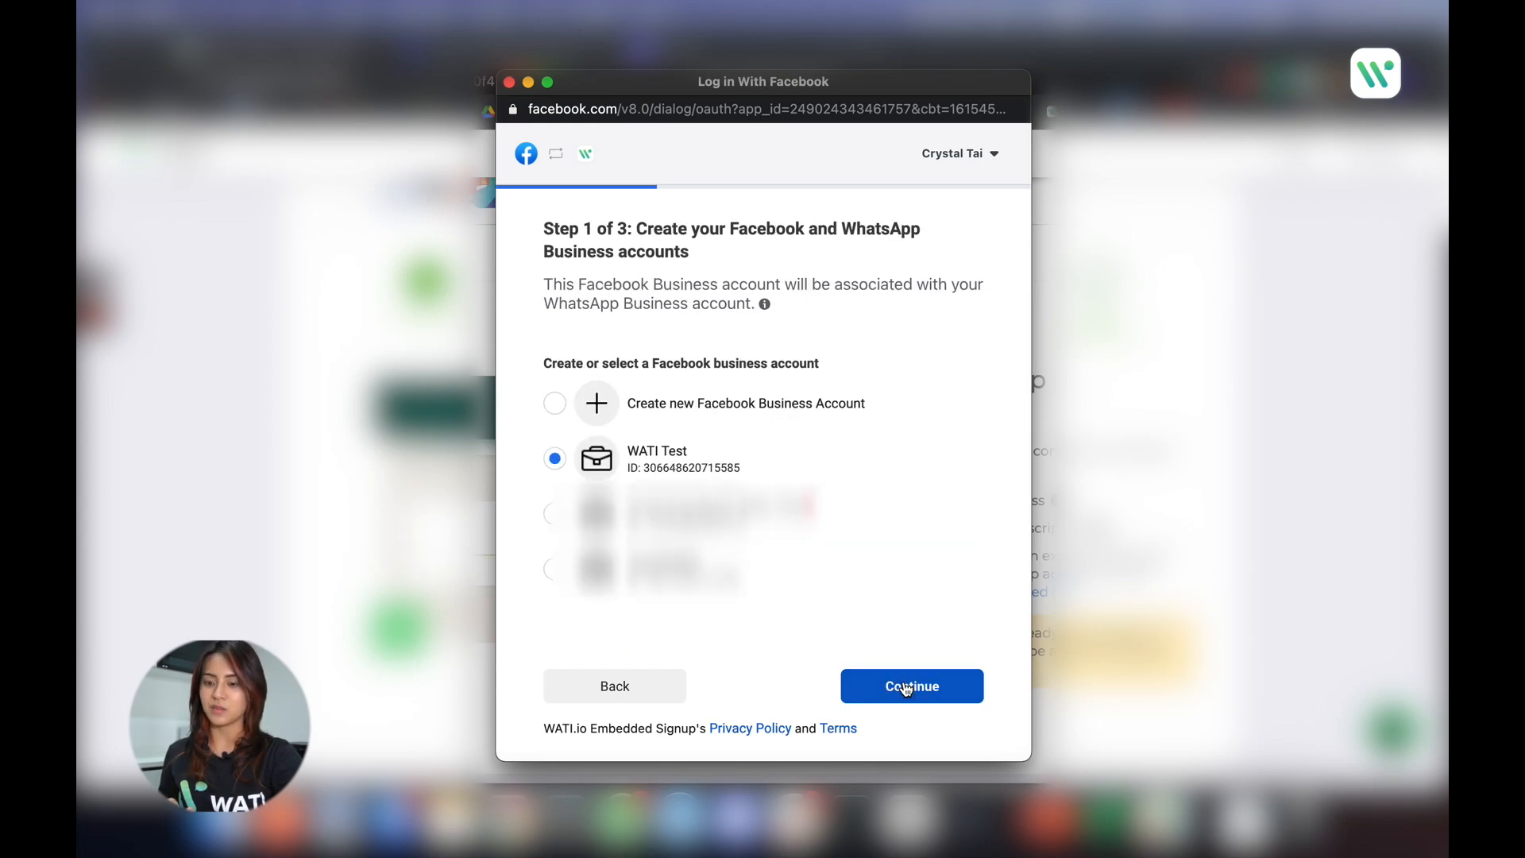
mouse_move(870, 671)
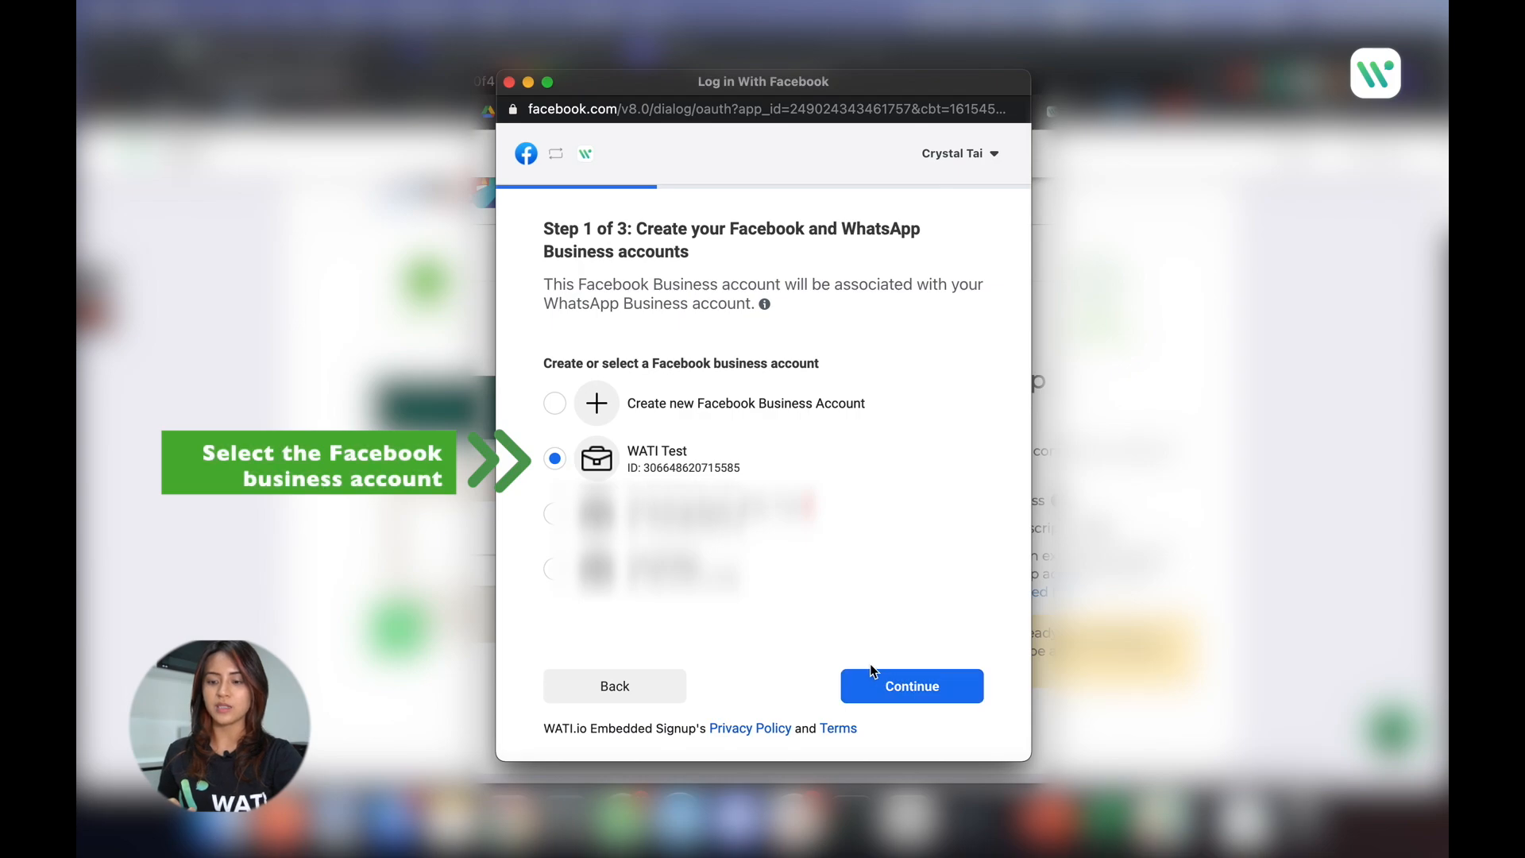
mouse_move(856, 663)
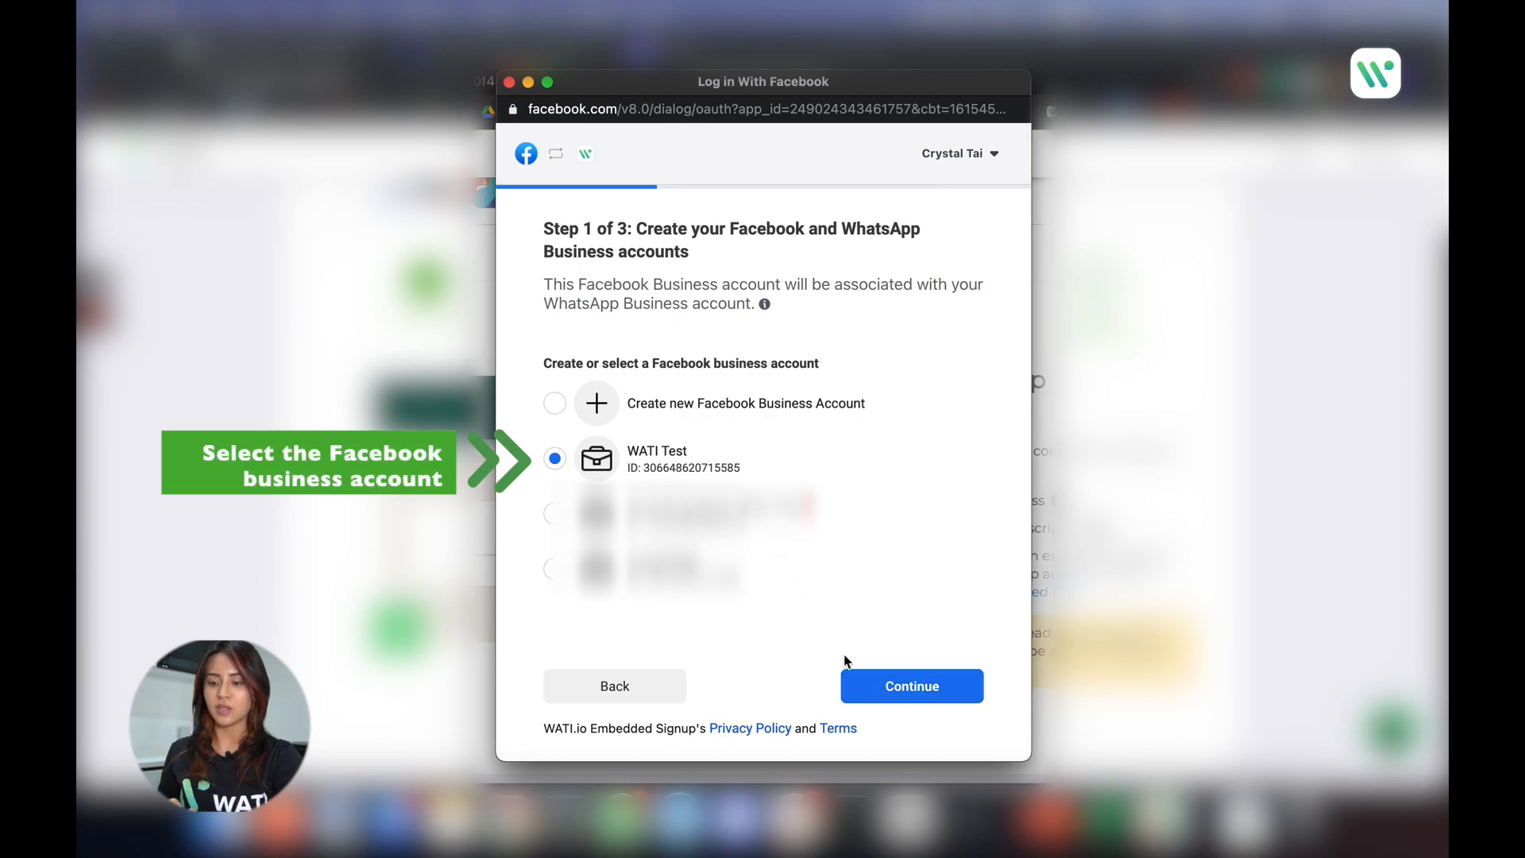
left_click(911, 685)
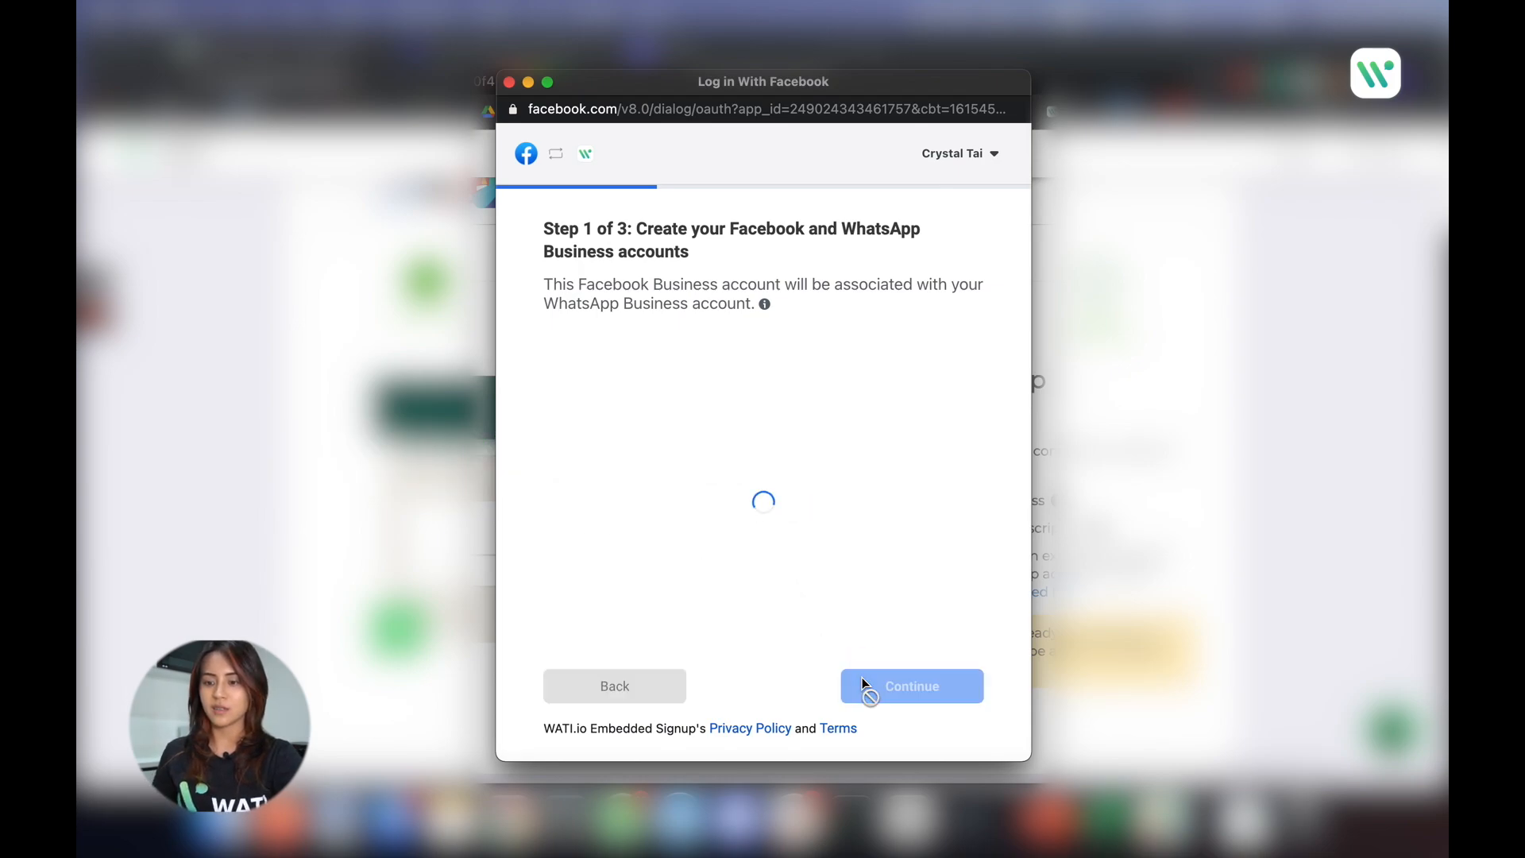
left_click(910, 686)
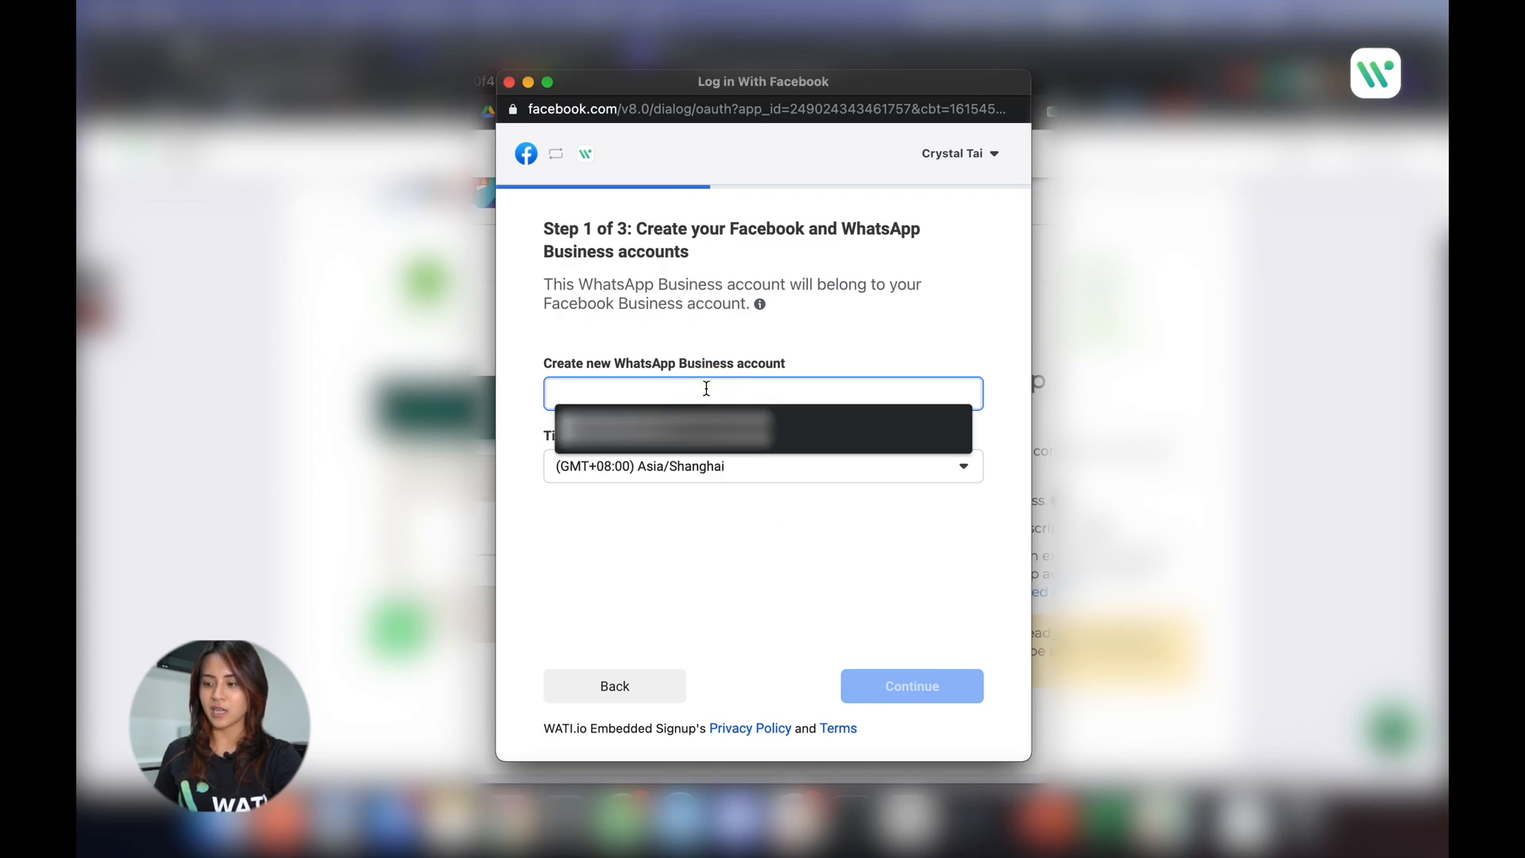
type("WATI")
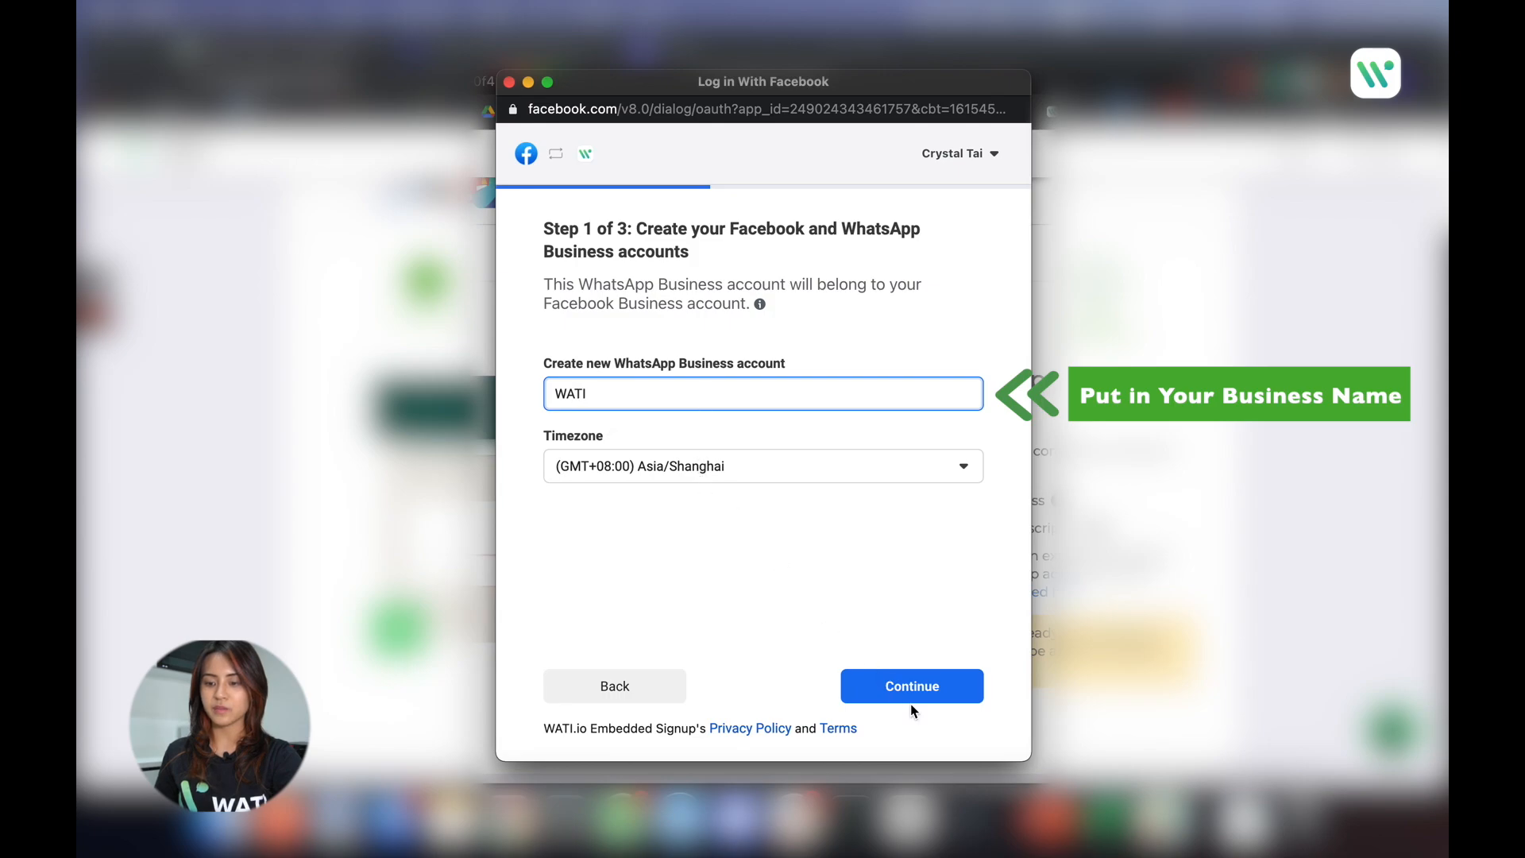
left_click(911, 685)
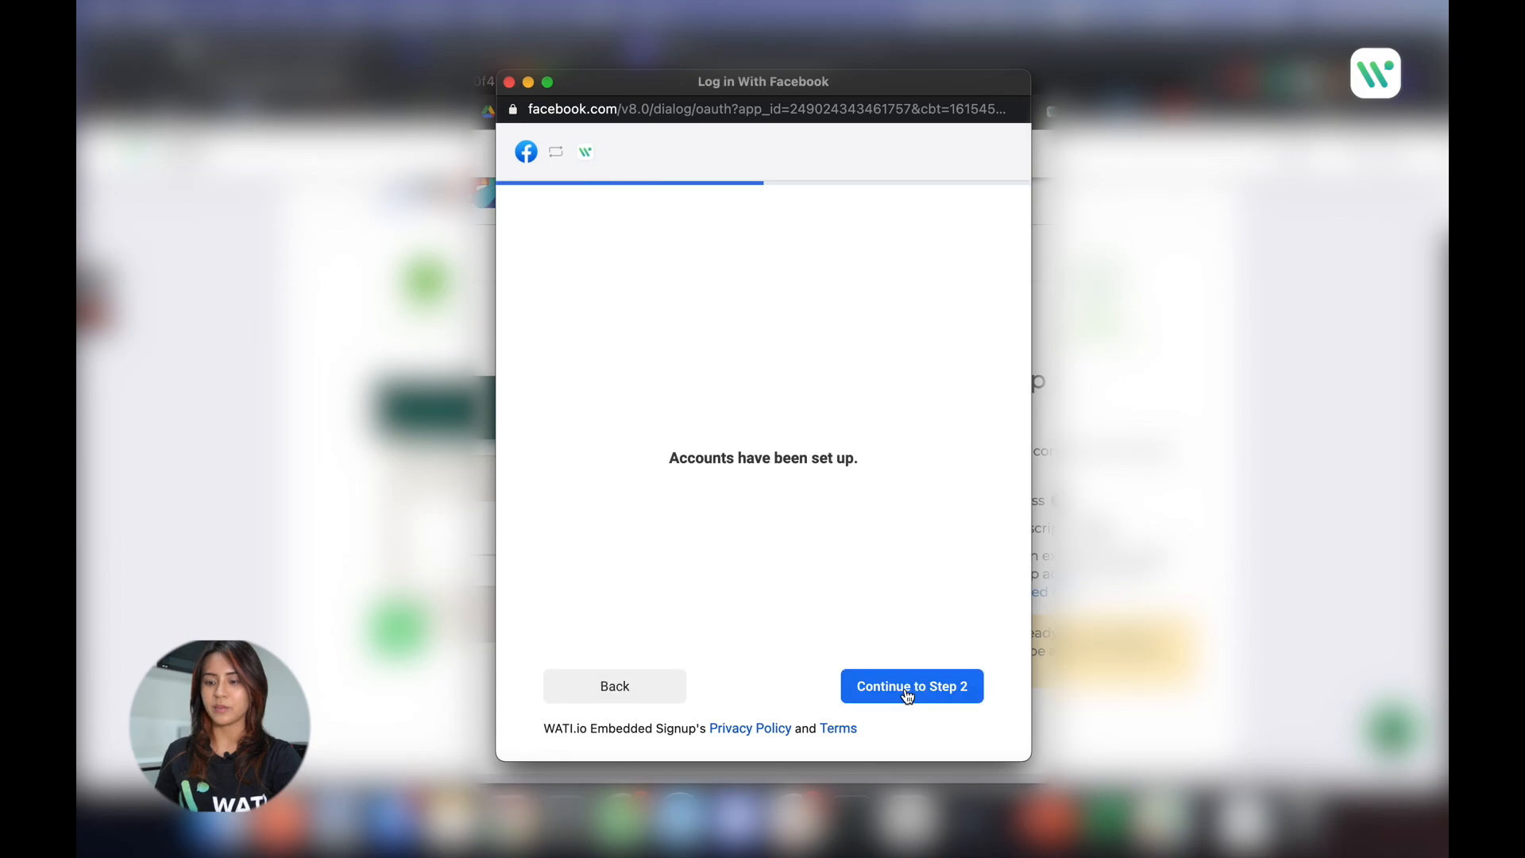
- Set the business display name to 'WATI Test', marking the legal-name discrepancy
left_click(910, 685)
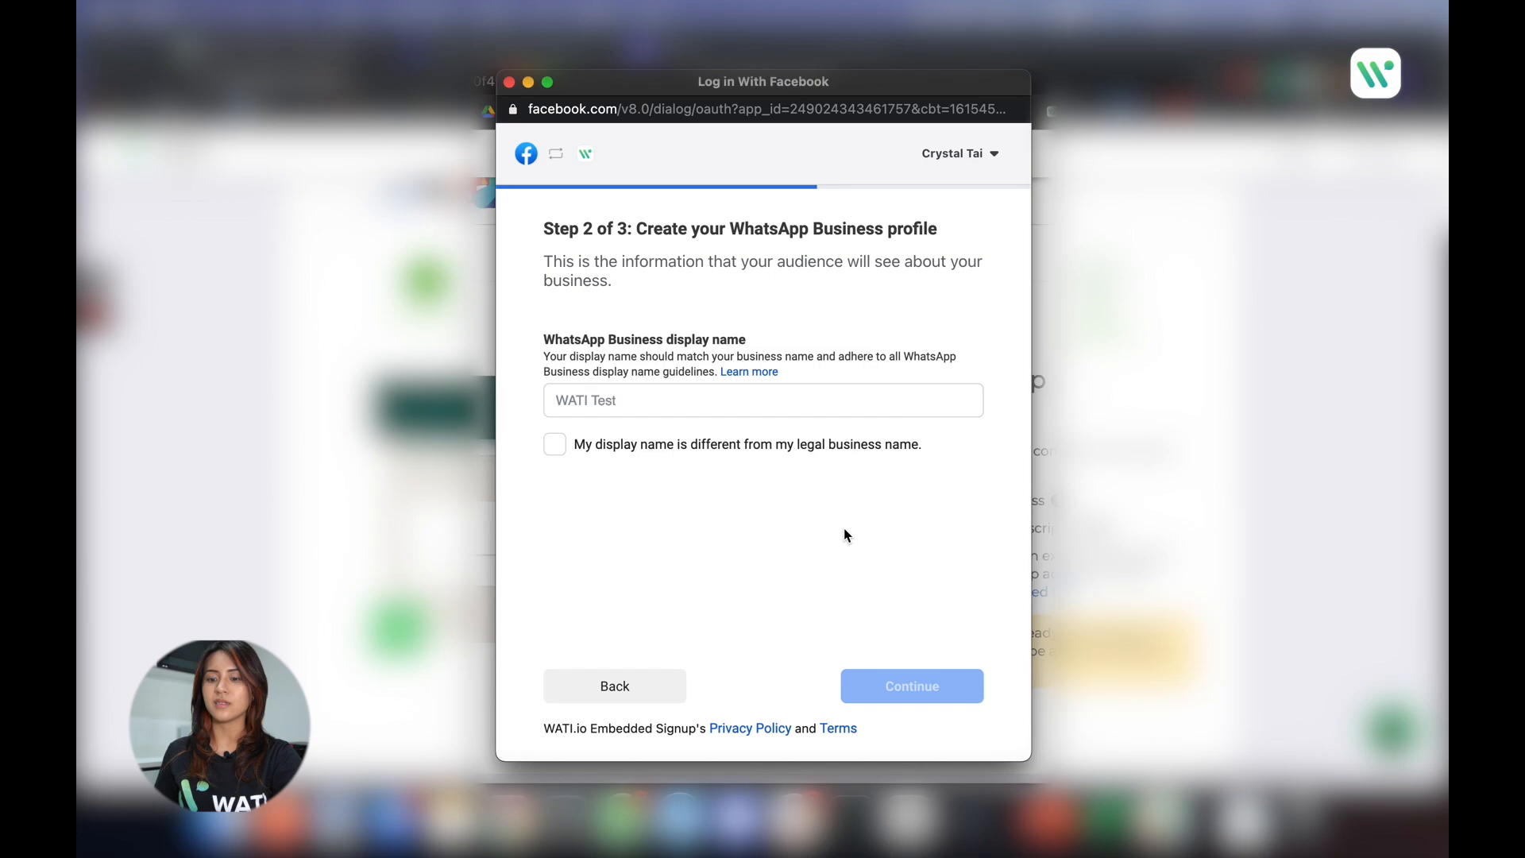
left_click(763, 400)
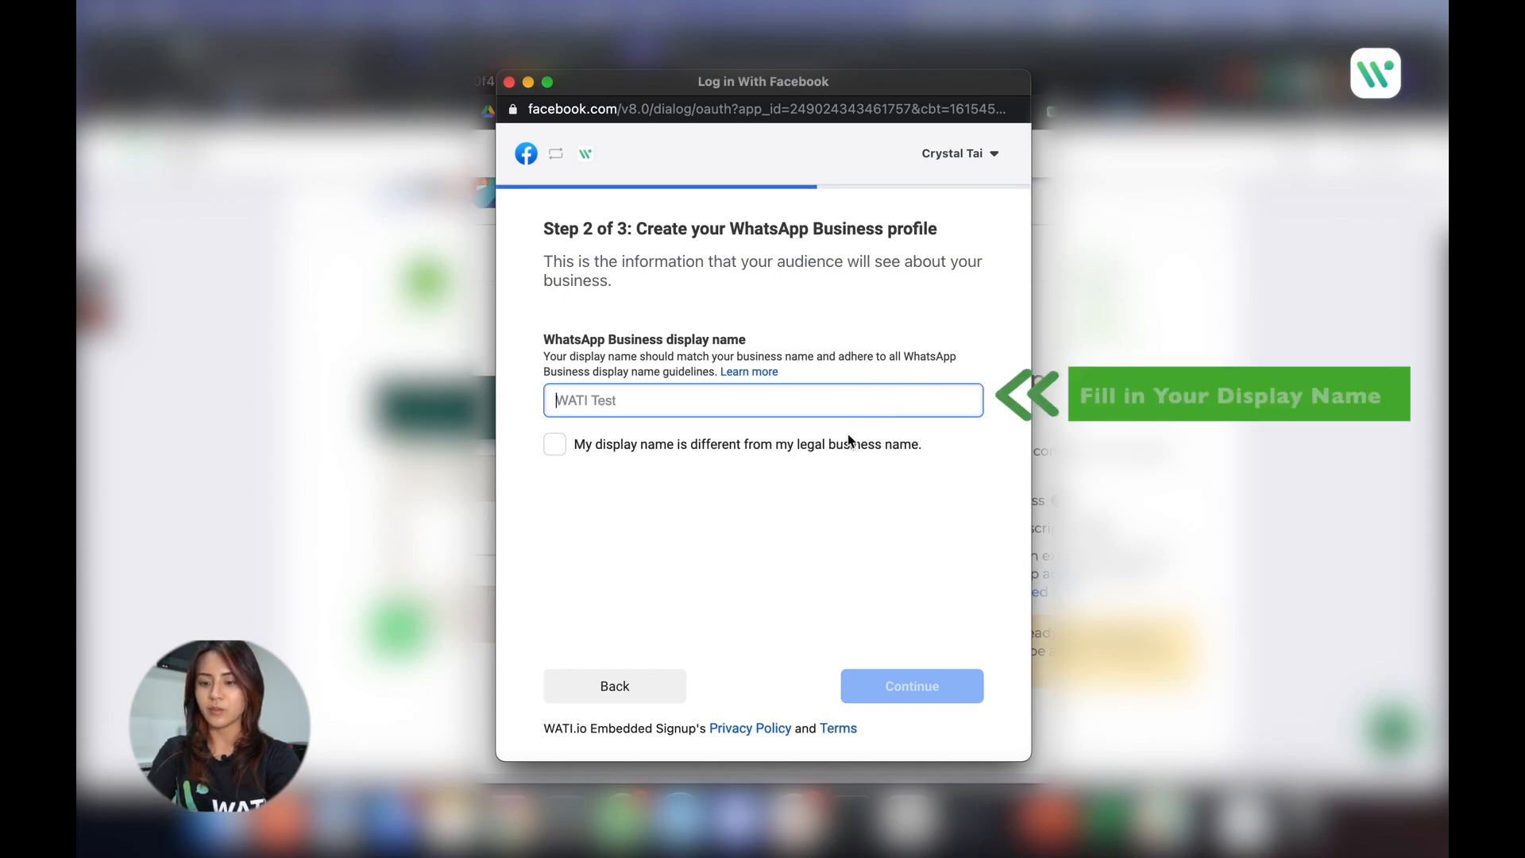
type("WATI")
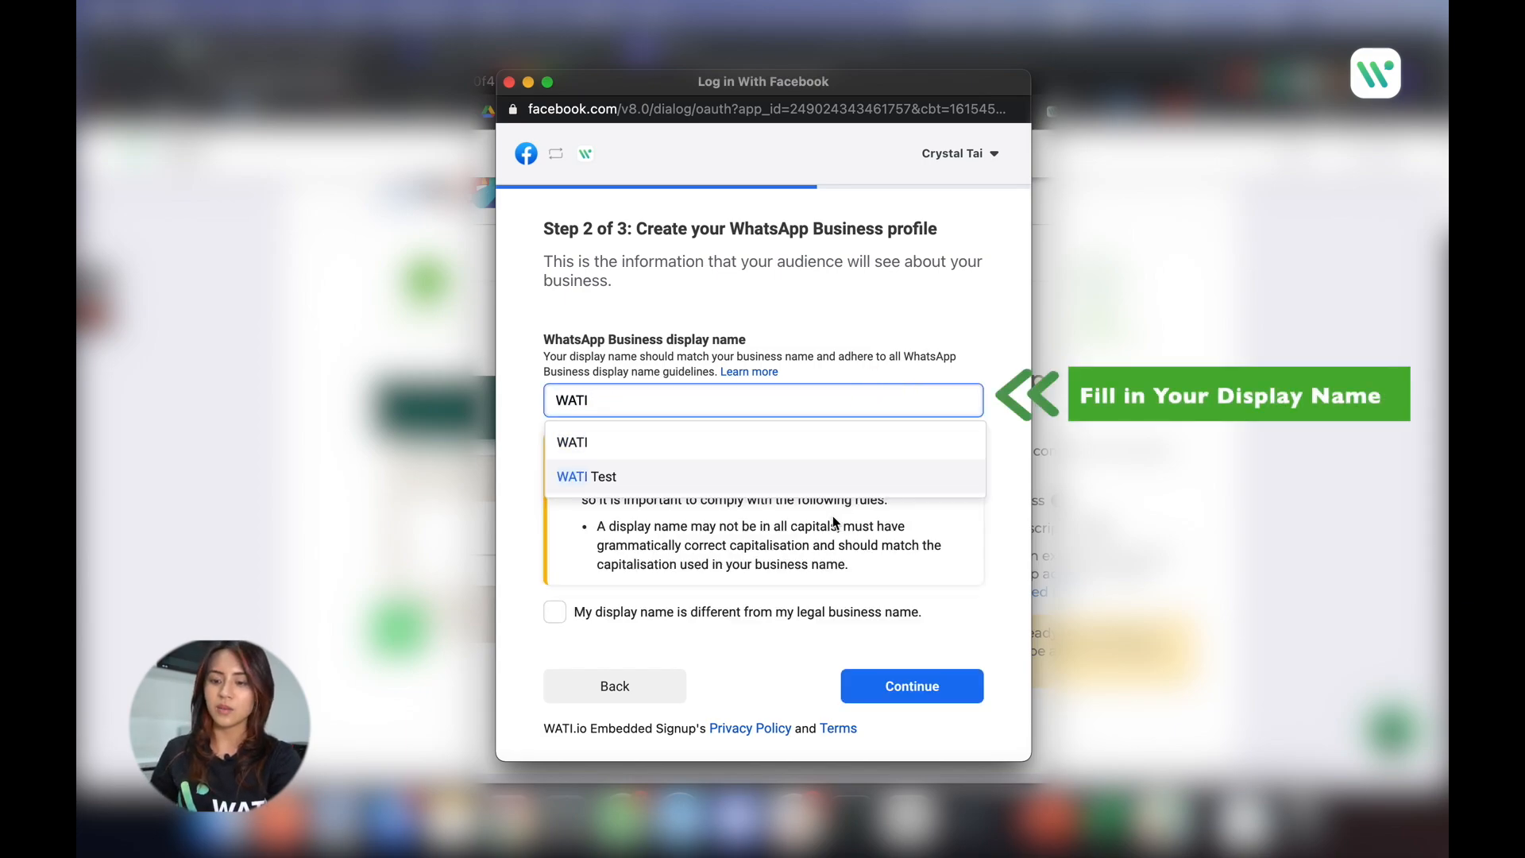
left_click(586, 477)
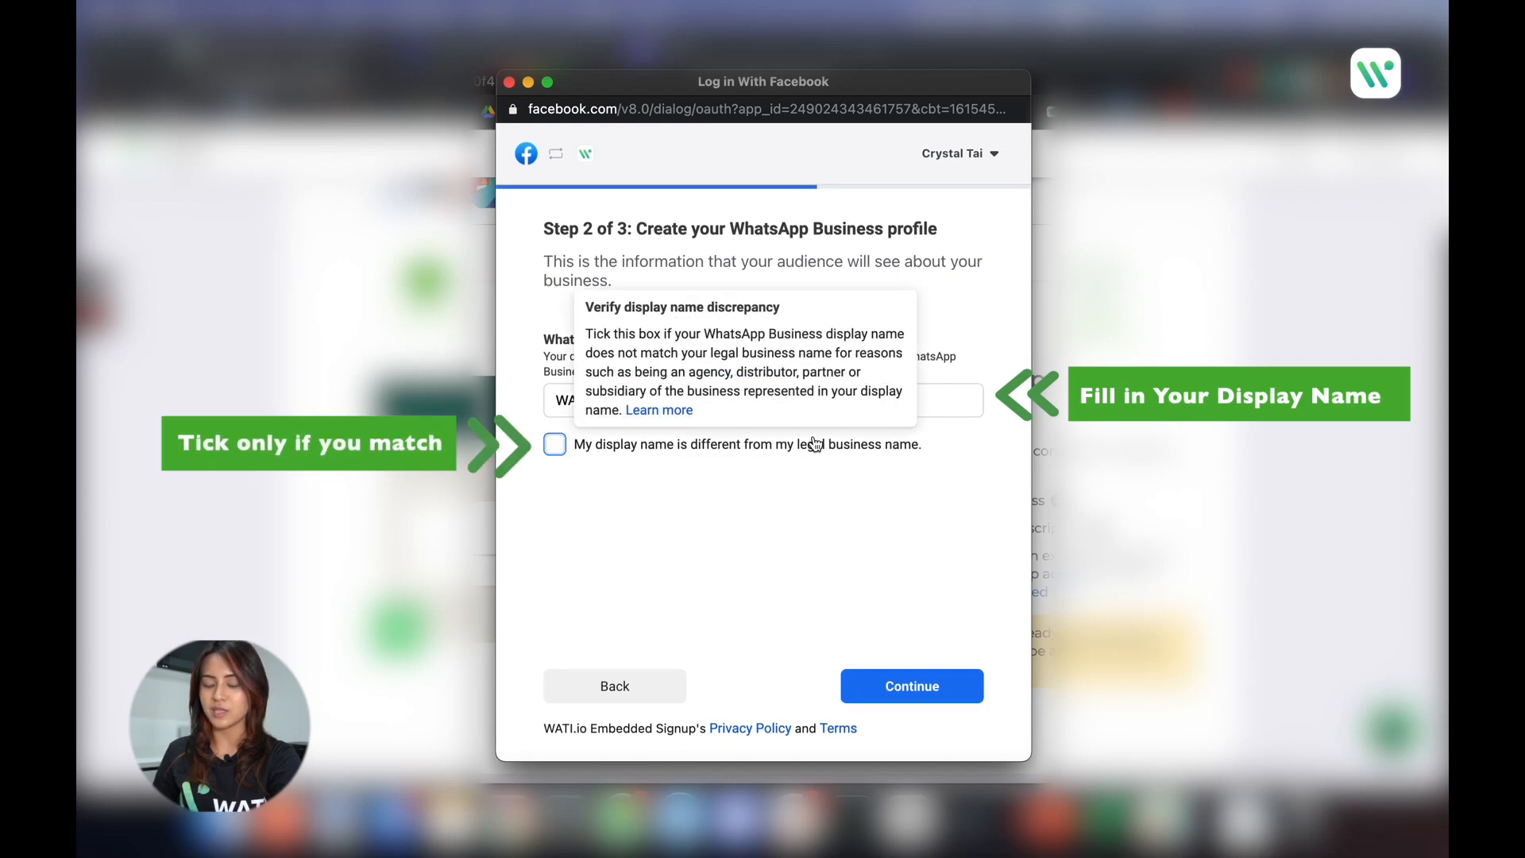
left_click(554, 445)
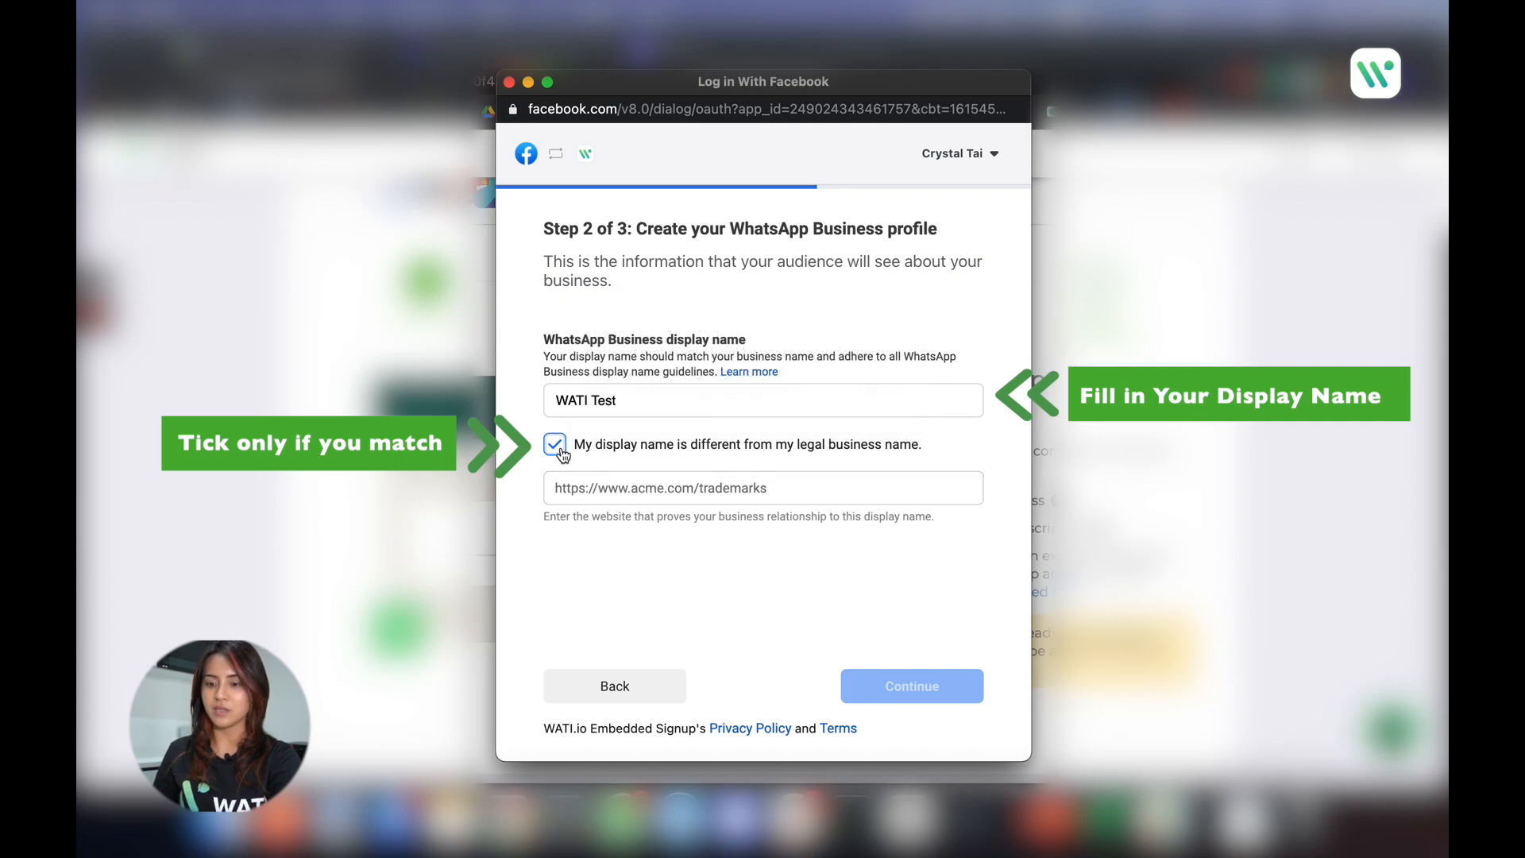
left_click(910, 686)
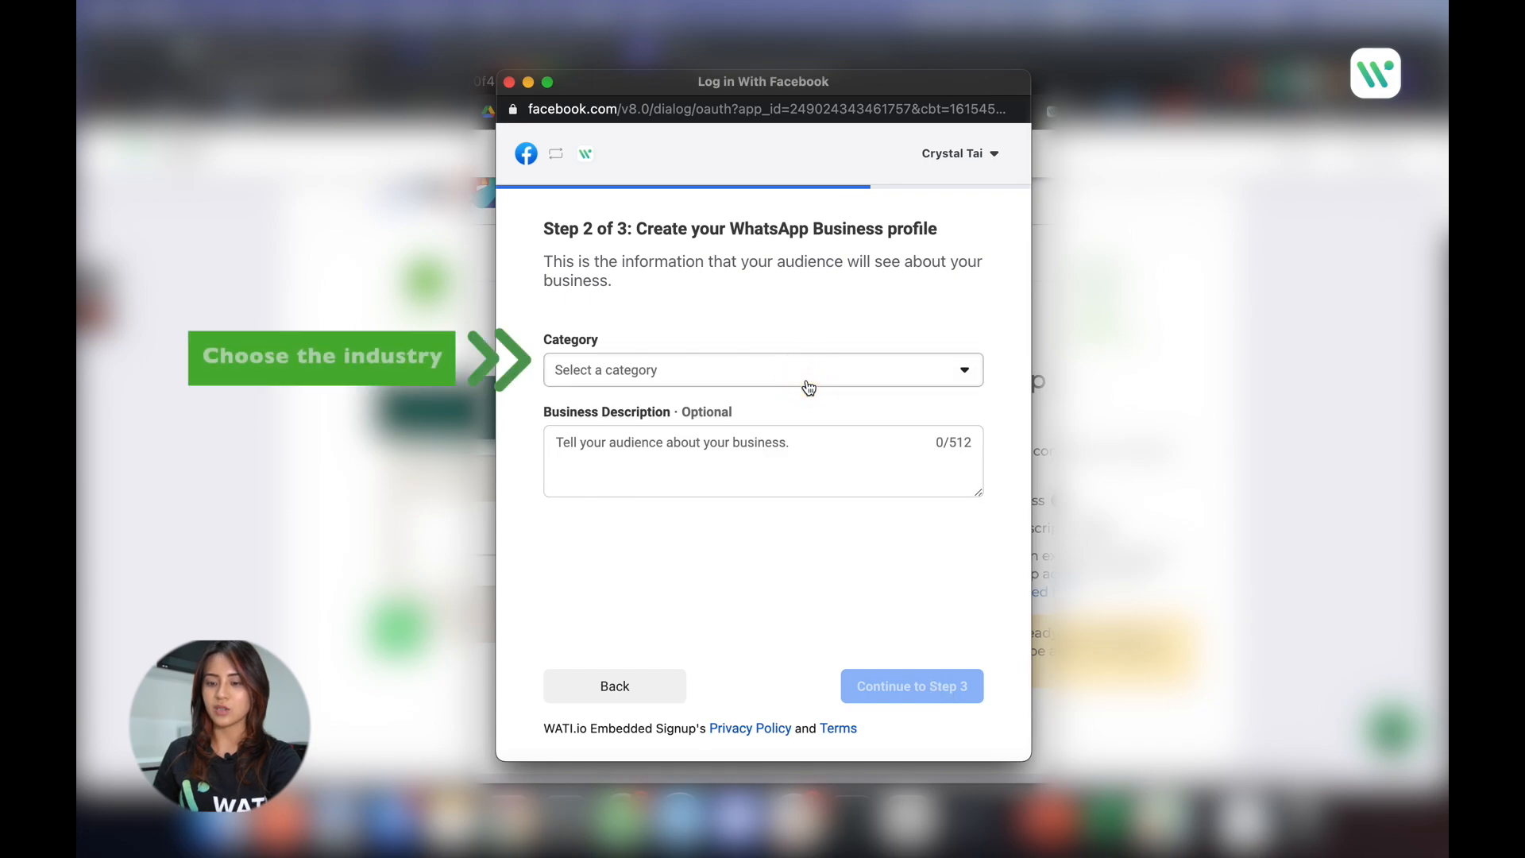
- Choose 'Other' as the business category and proceed to step 3
left_click(763, 370)
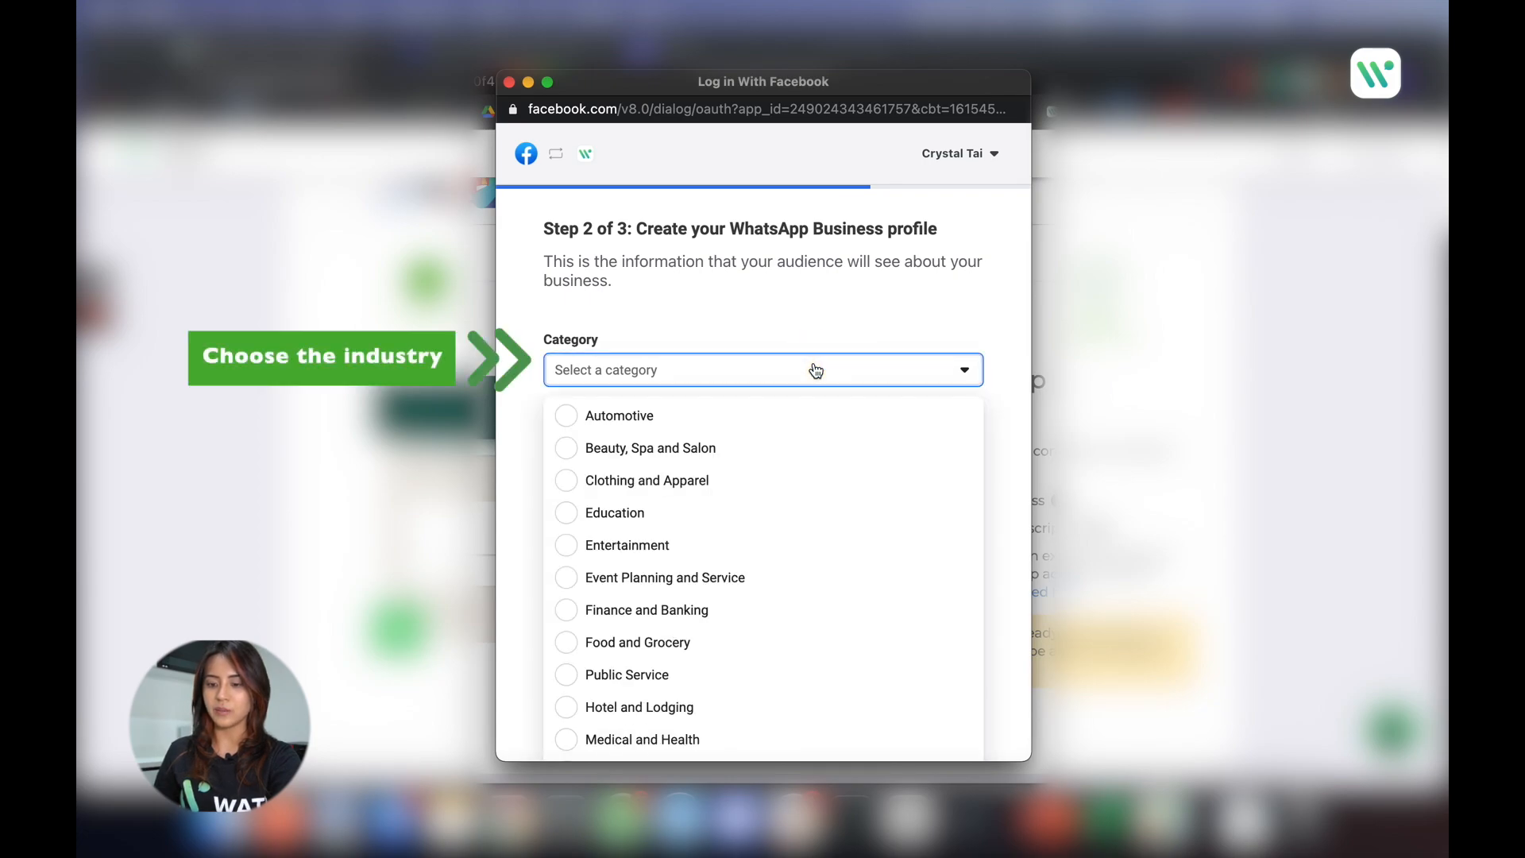
scroll("down", 3)
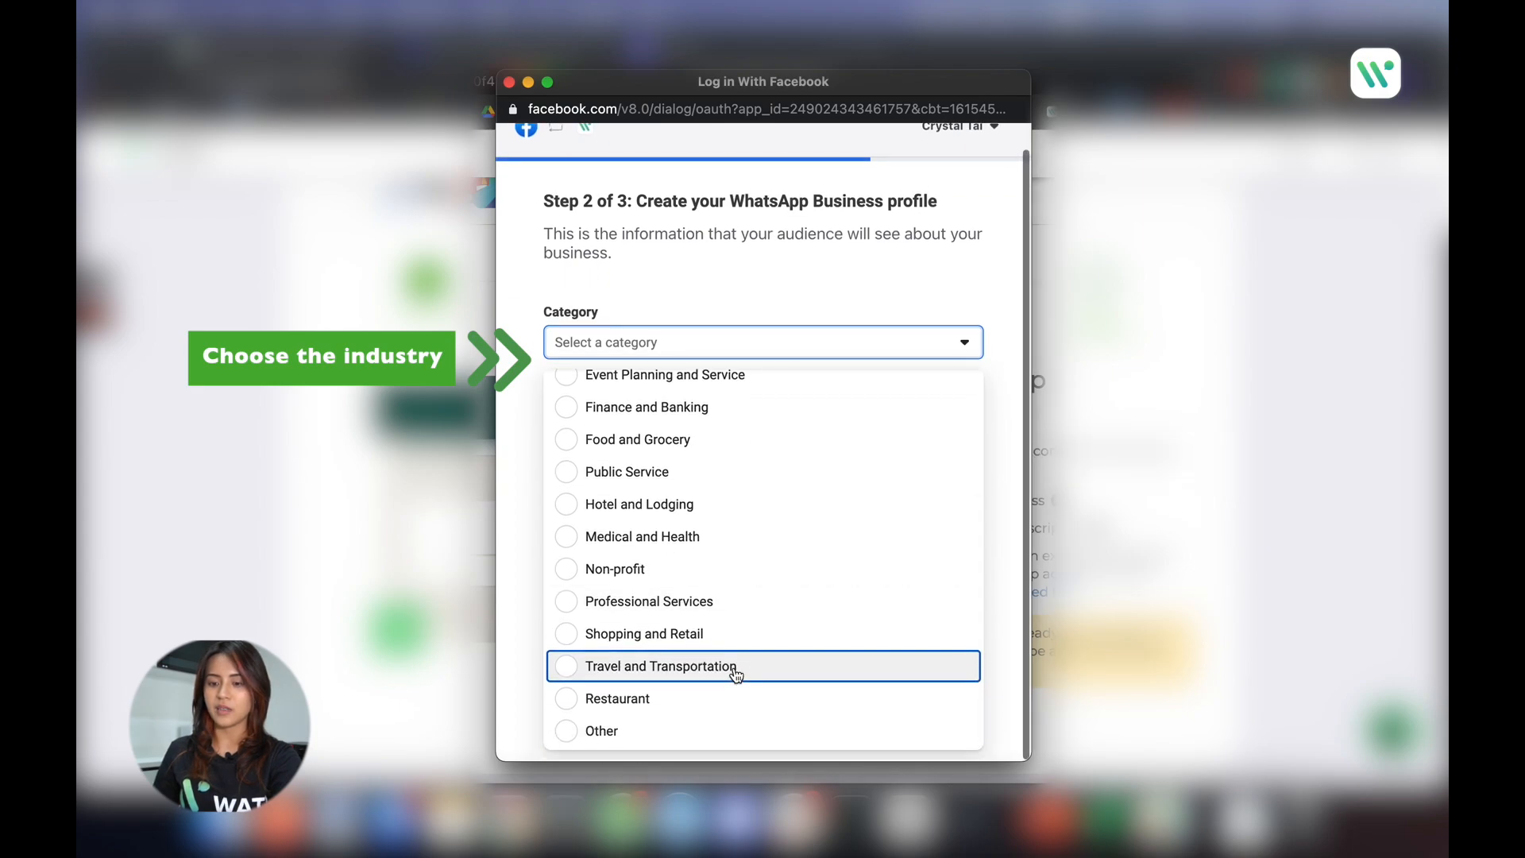
left_click(602, 730)
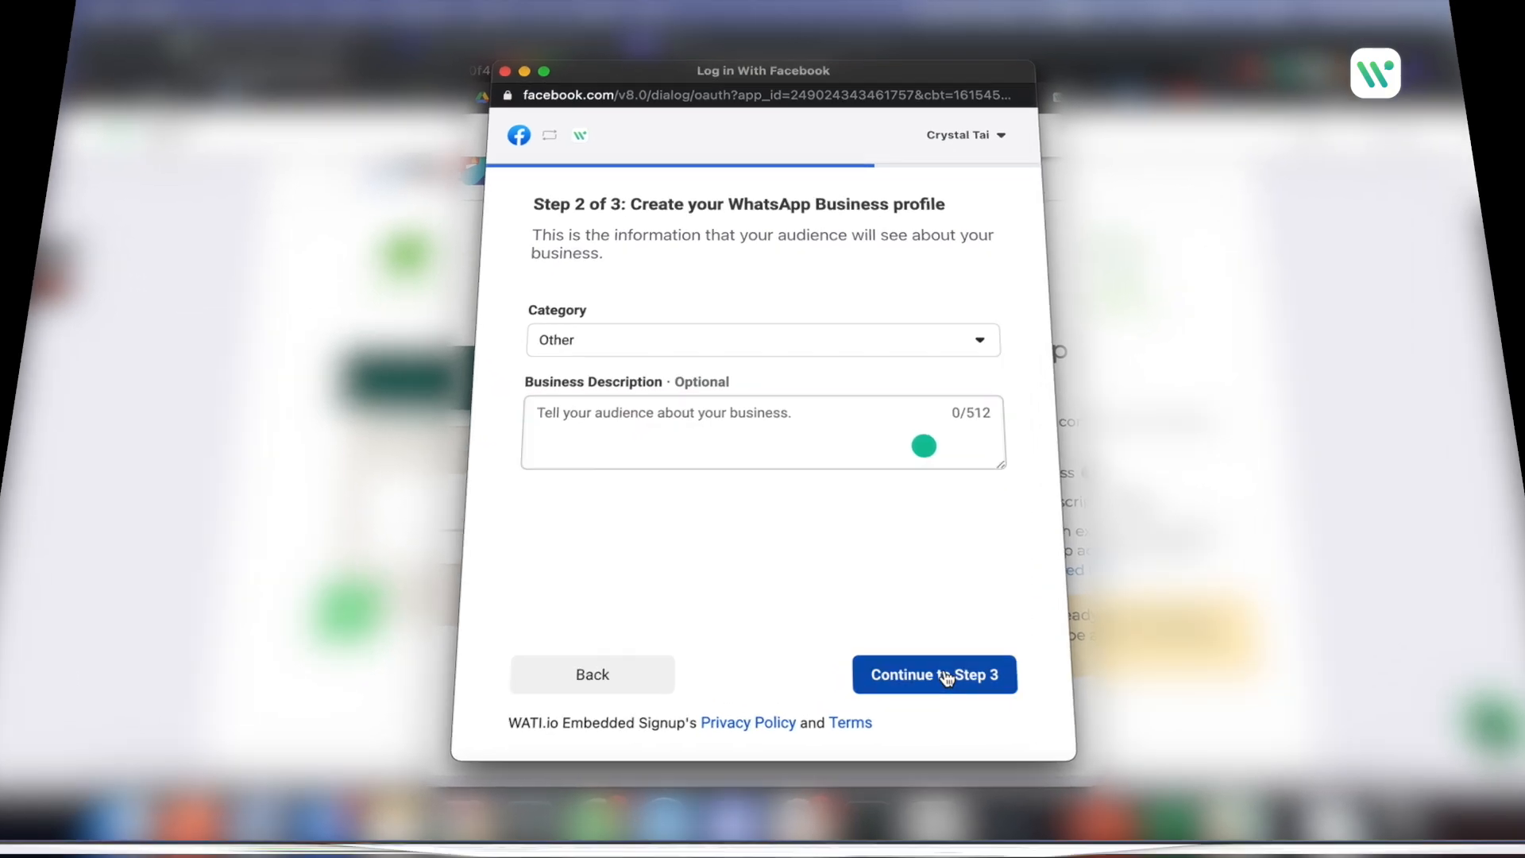
left_click(933, 674)
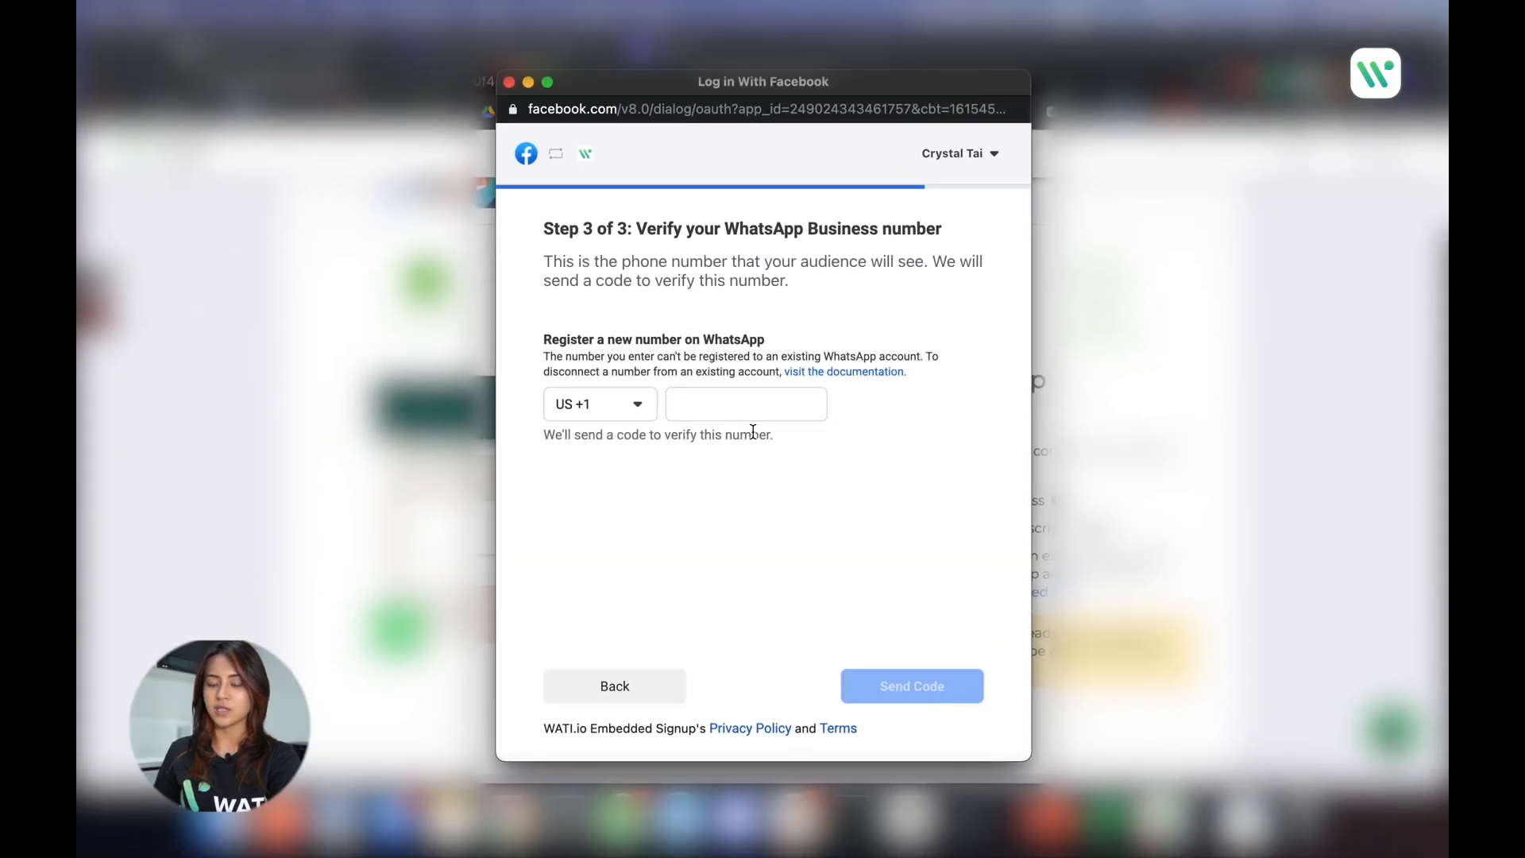
left_click(598, 404)
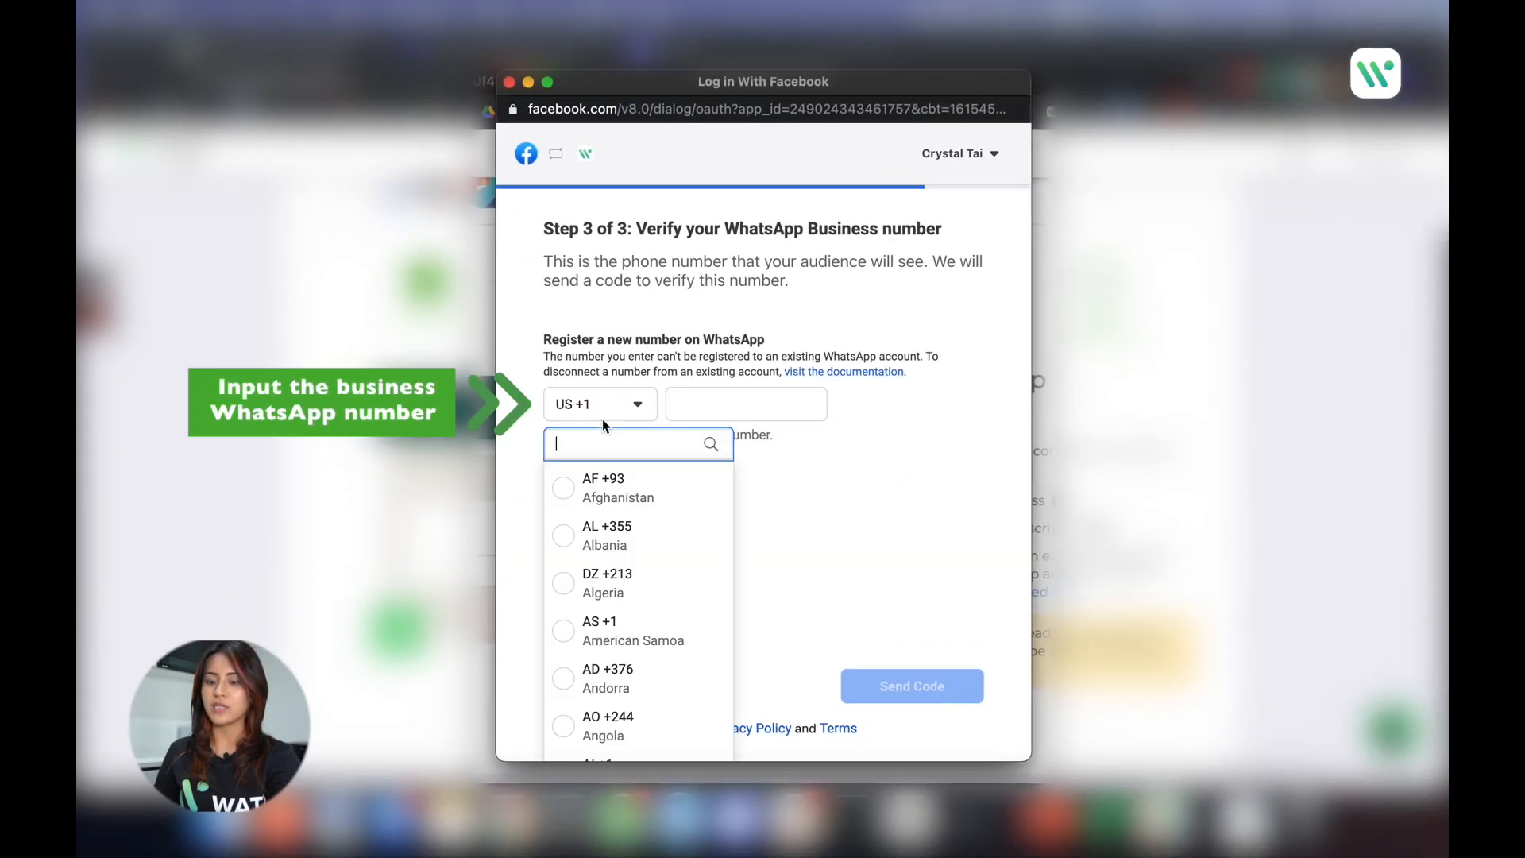
type("85")
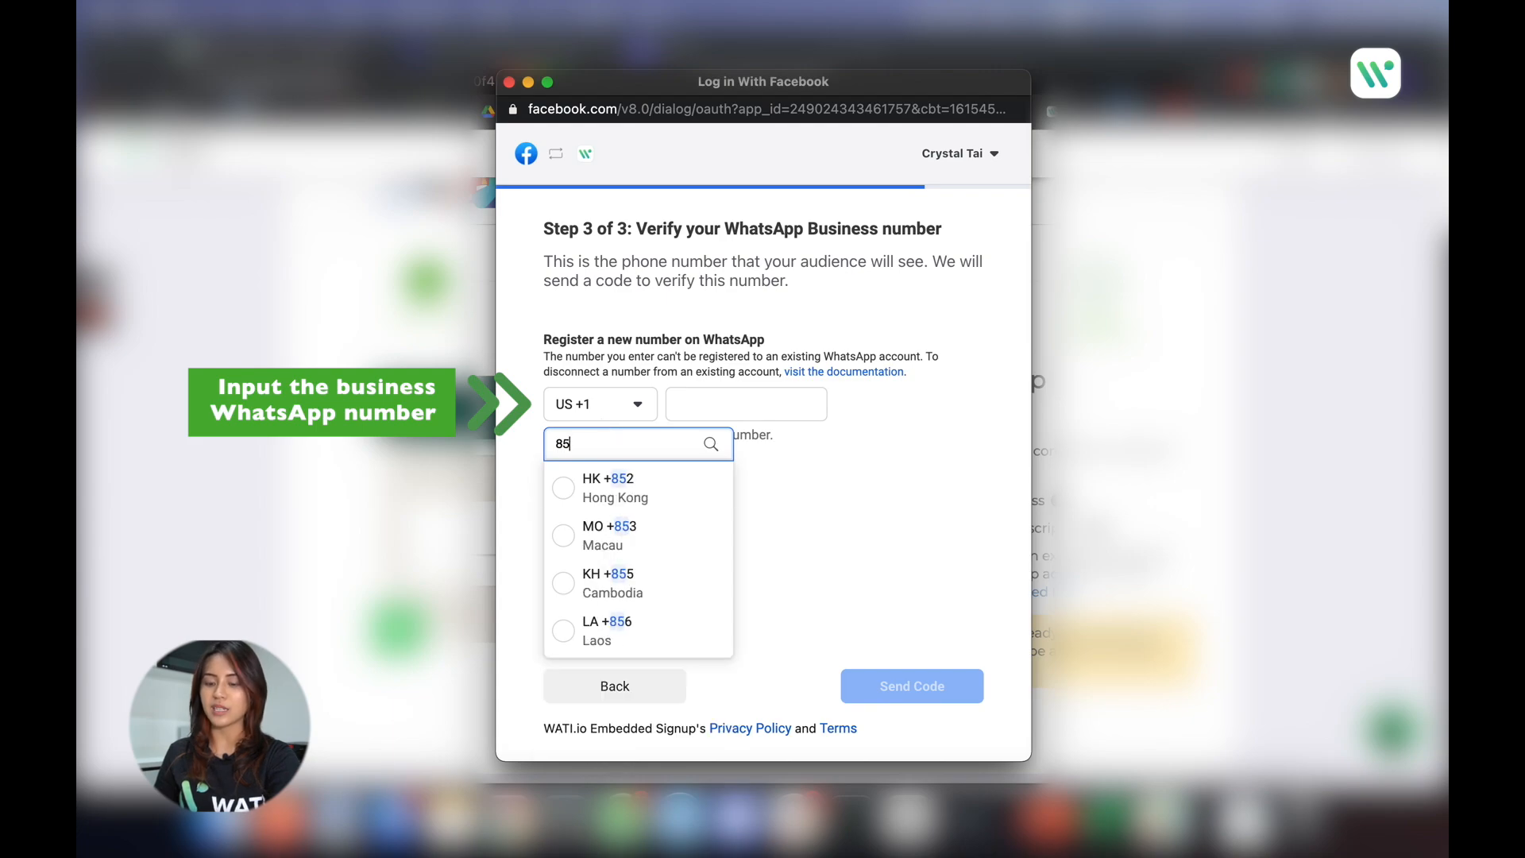
left_click(607, 487)
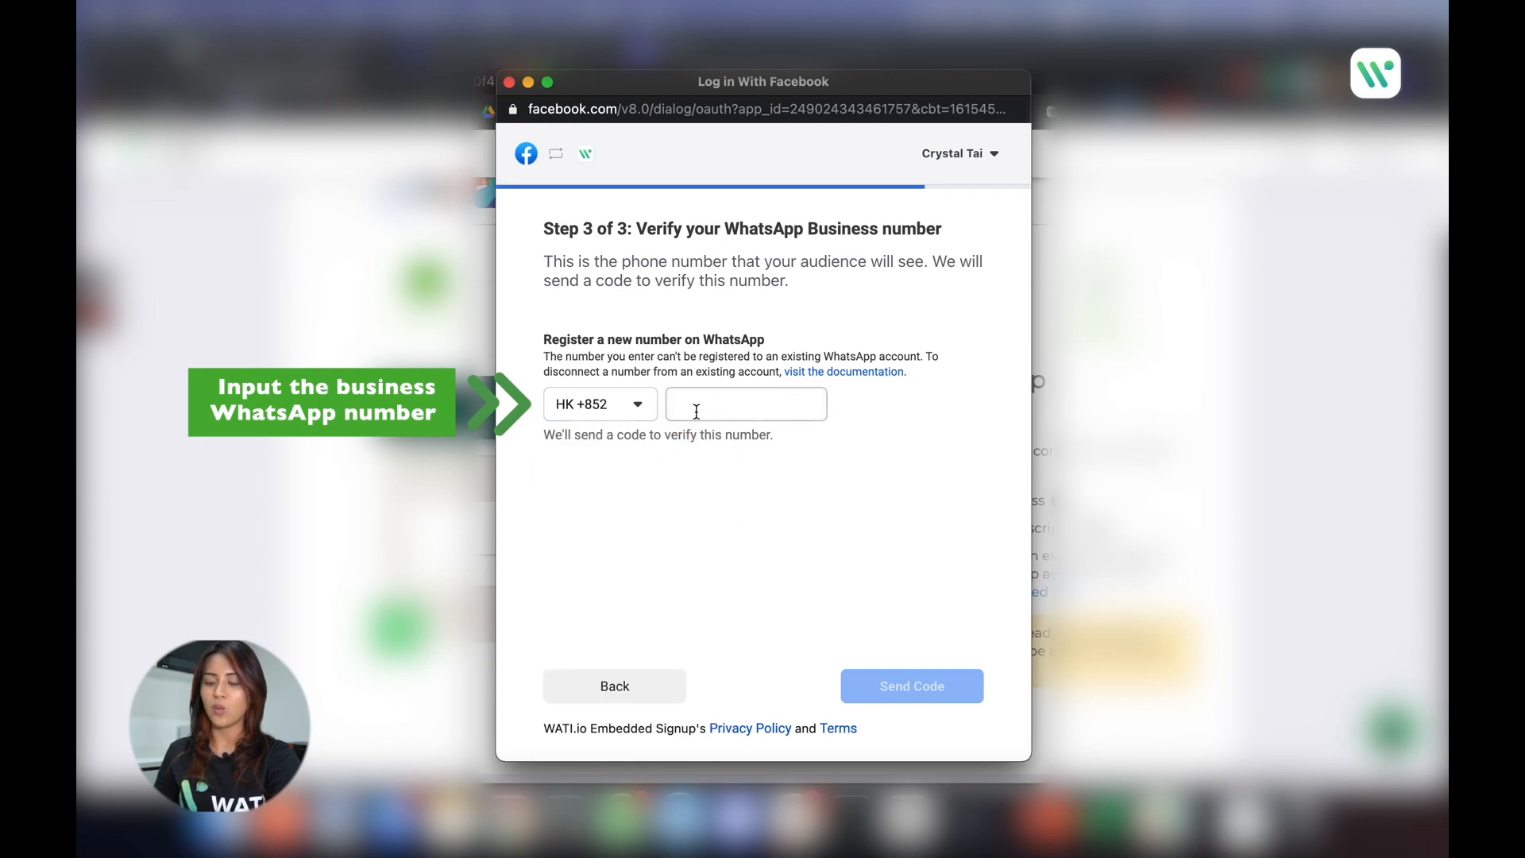
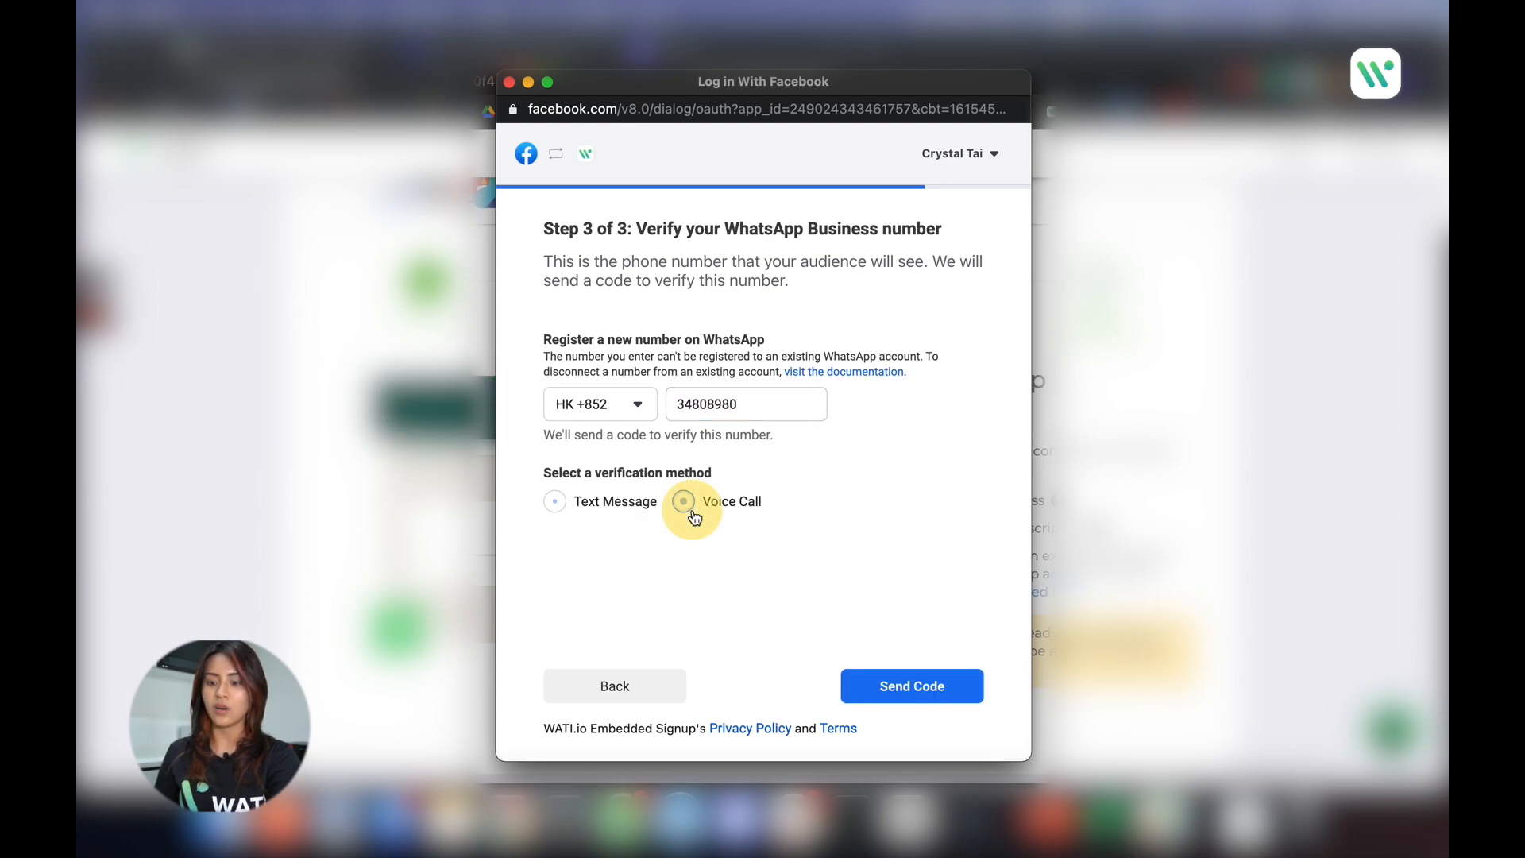
left_click(683, 501)
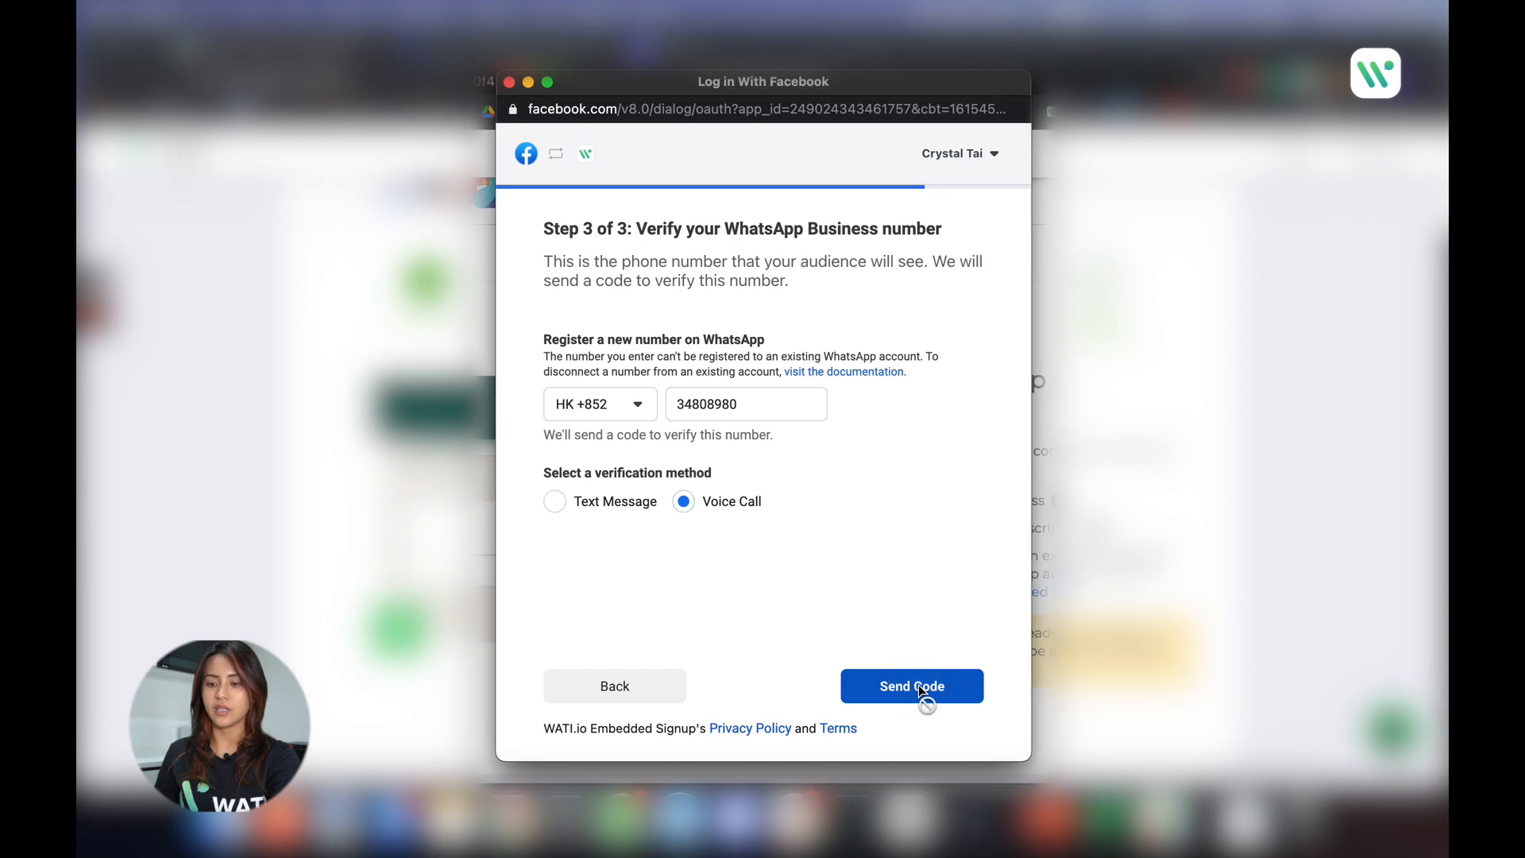
left_click(910, 686)
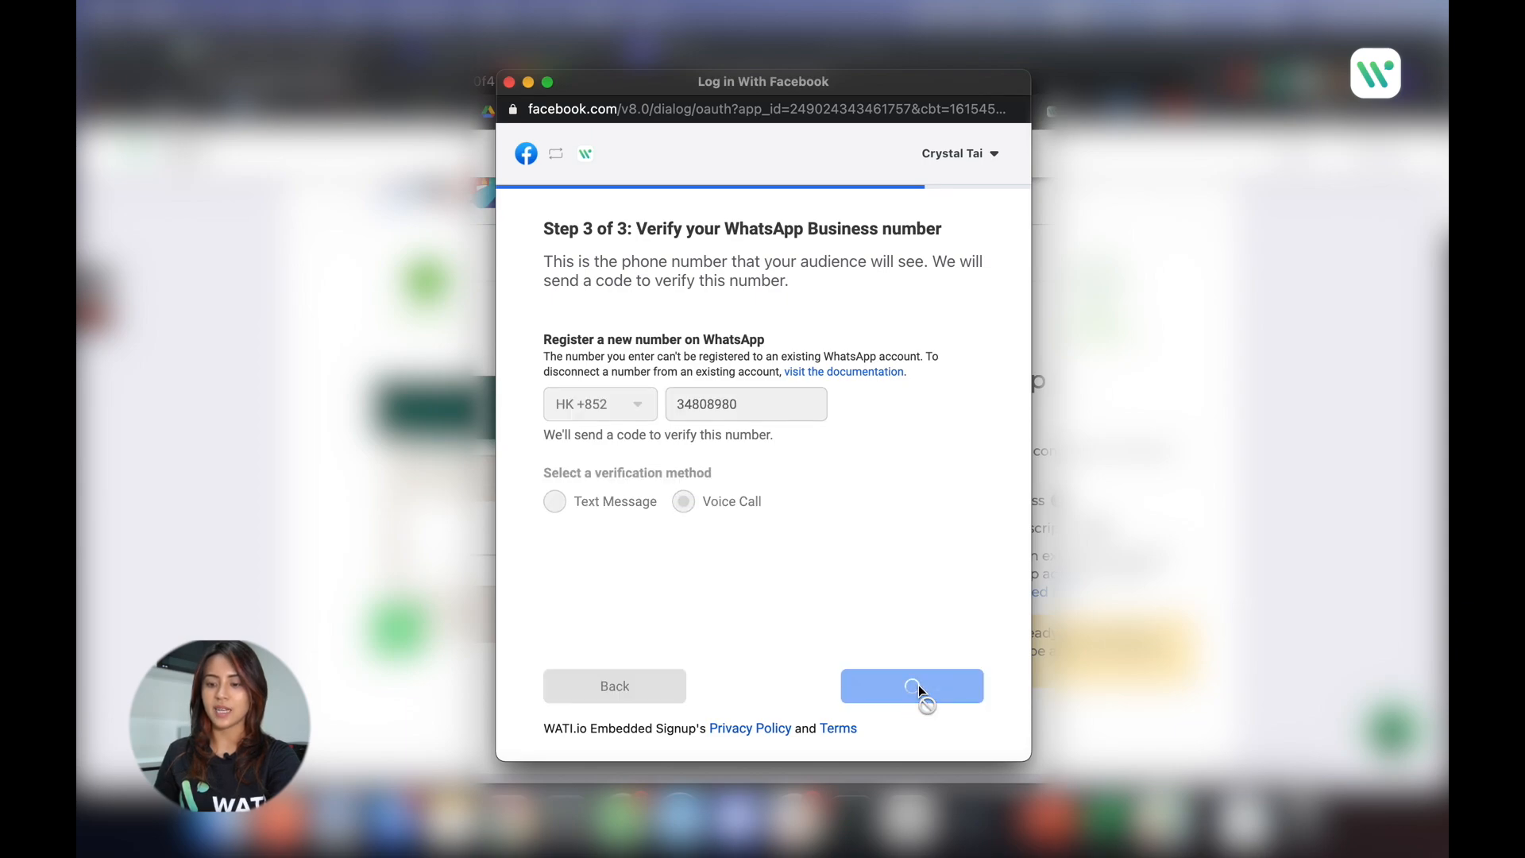
- Submit the six-digit verification code, confirm the success screen, and close the signup window
left_click(910, 685)
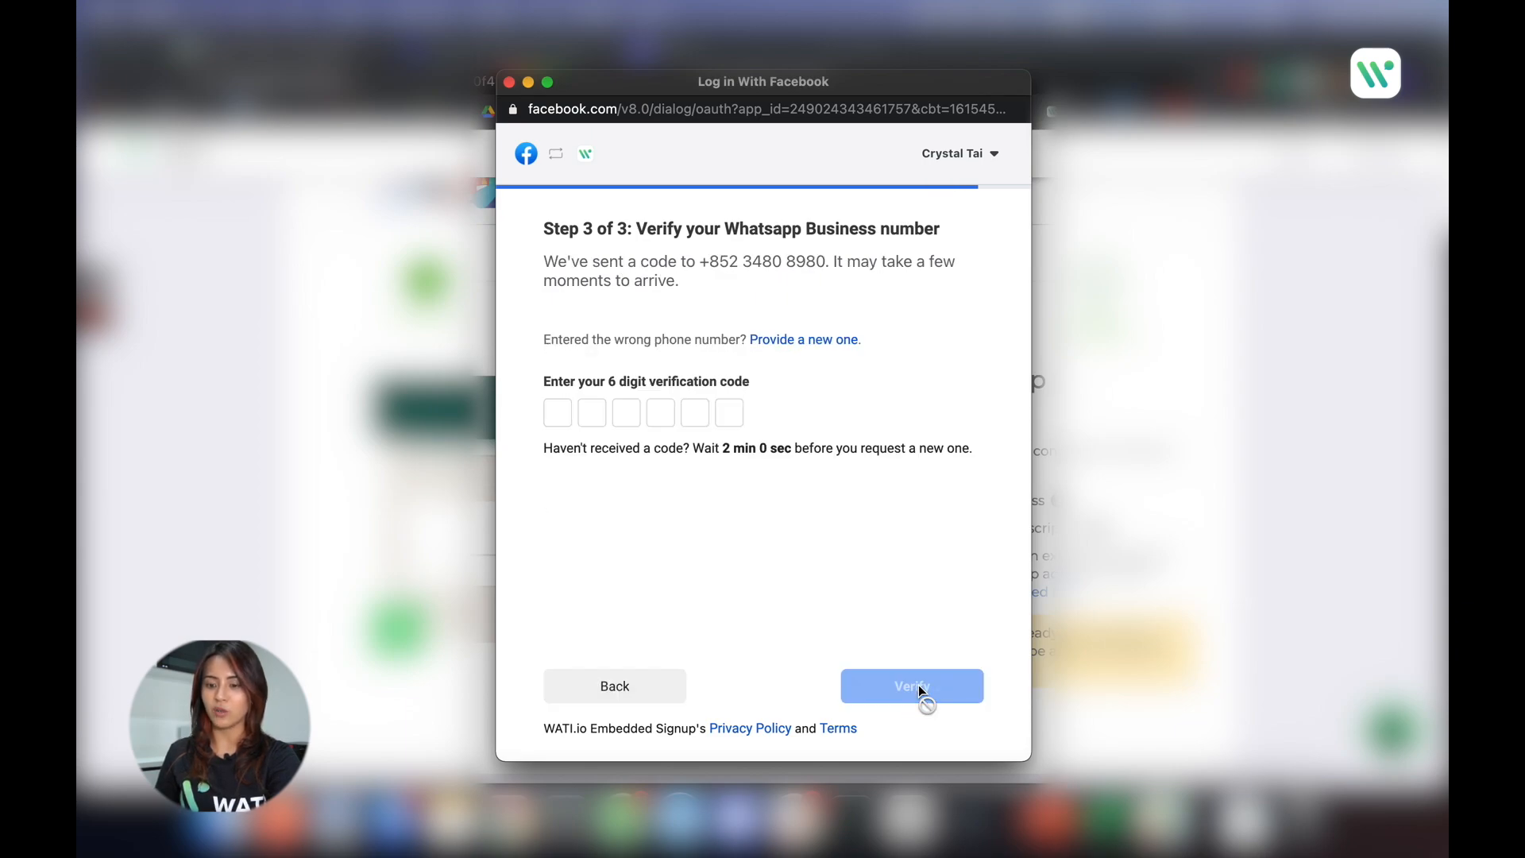
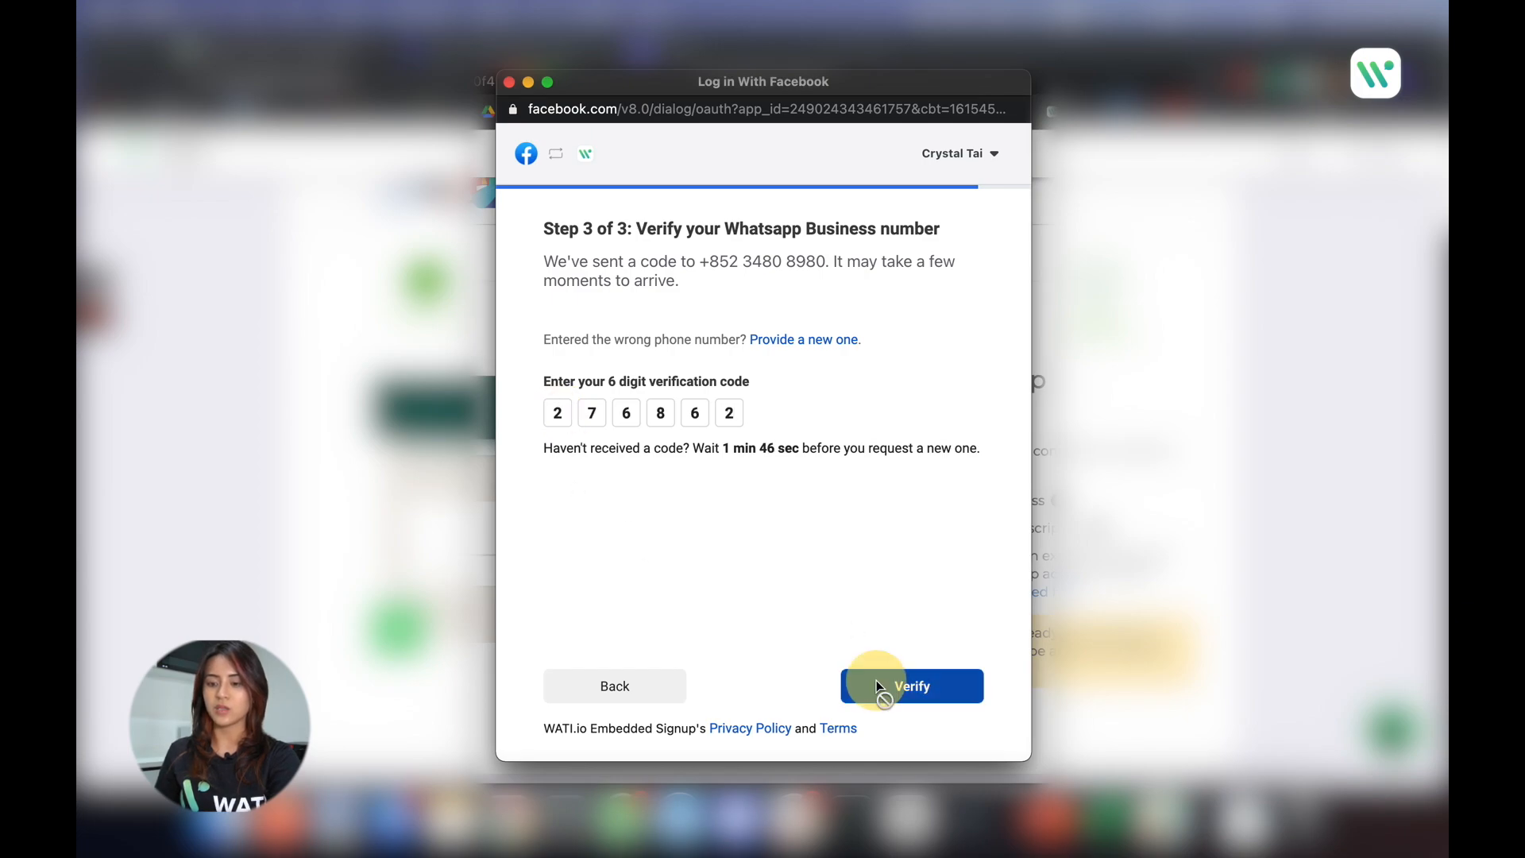
left_click(910, 685)
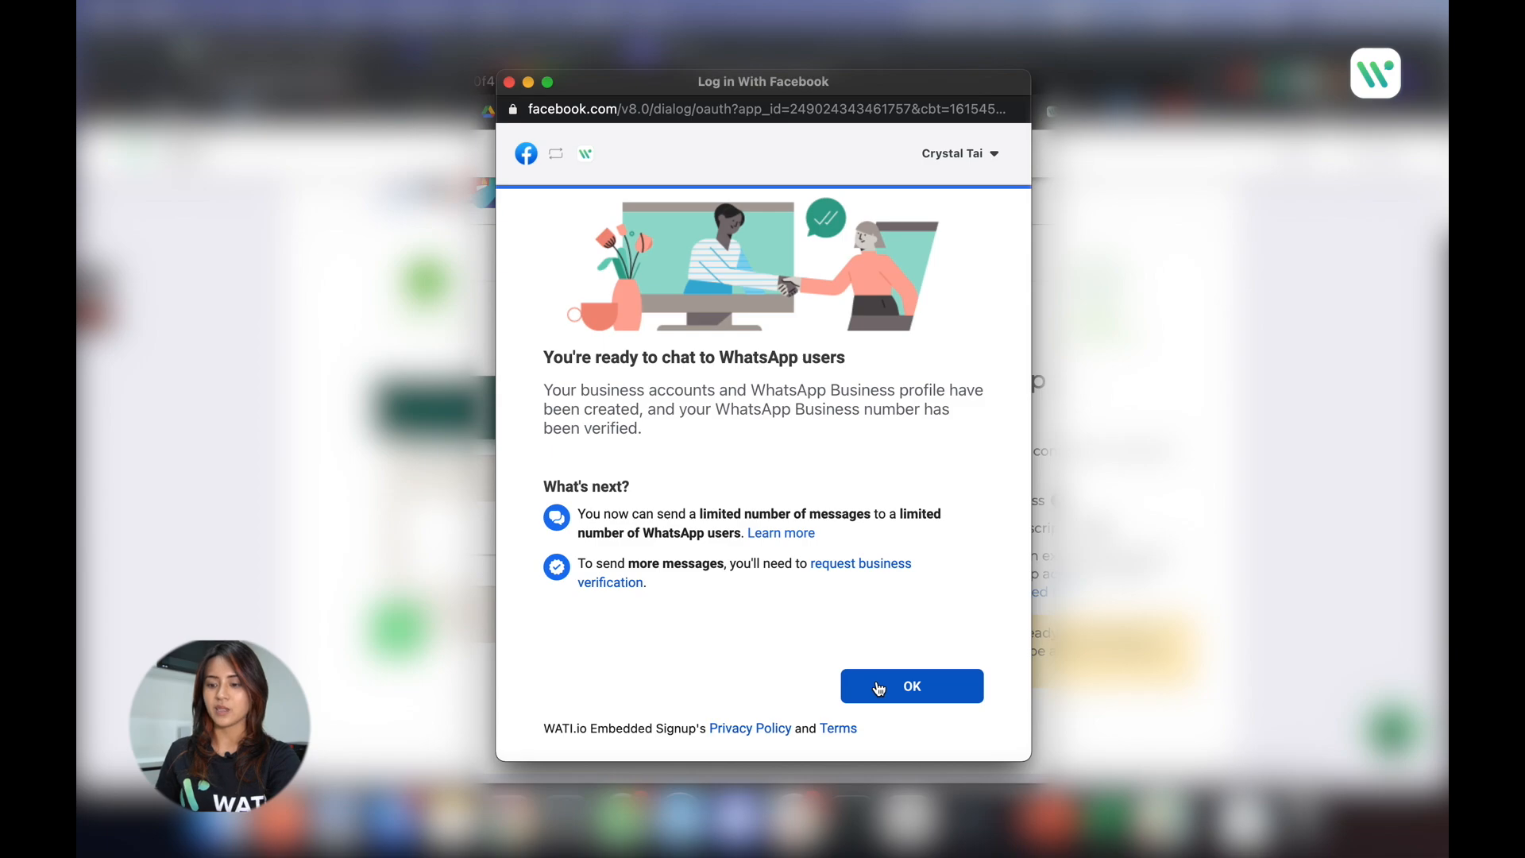
left_click(910, 686)
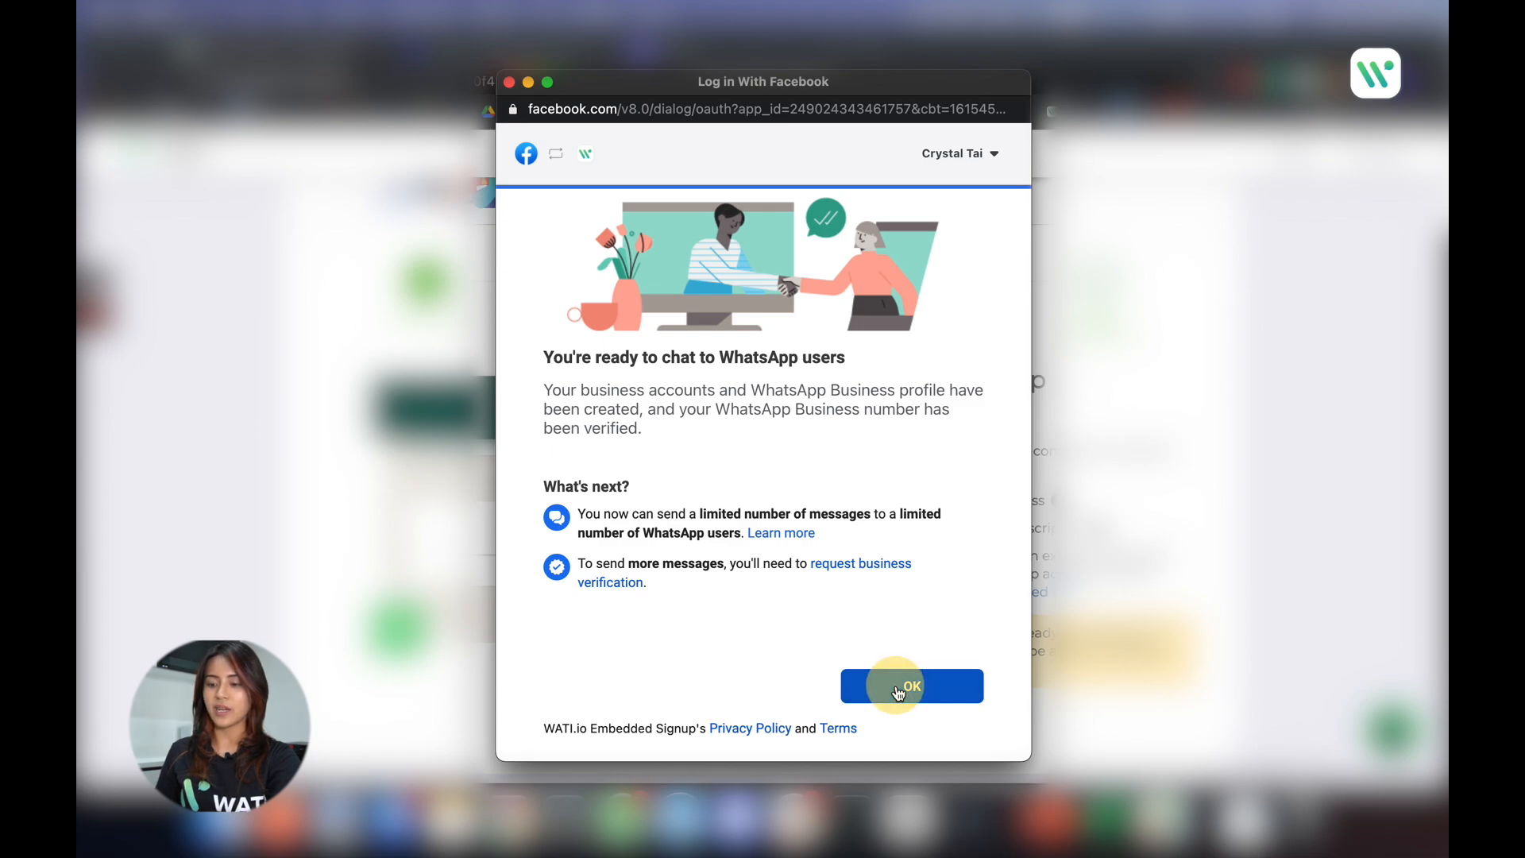
left_click(910, 684)
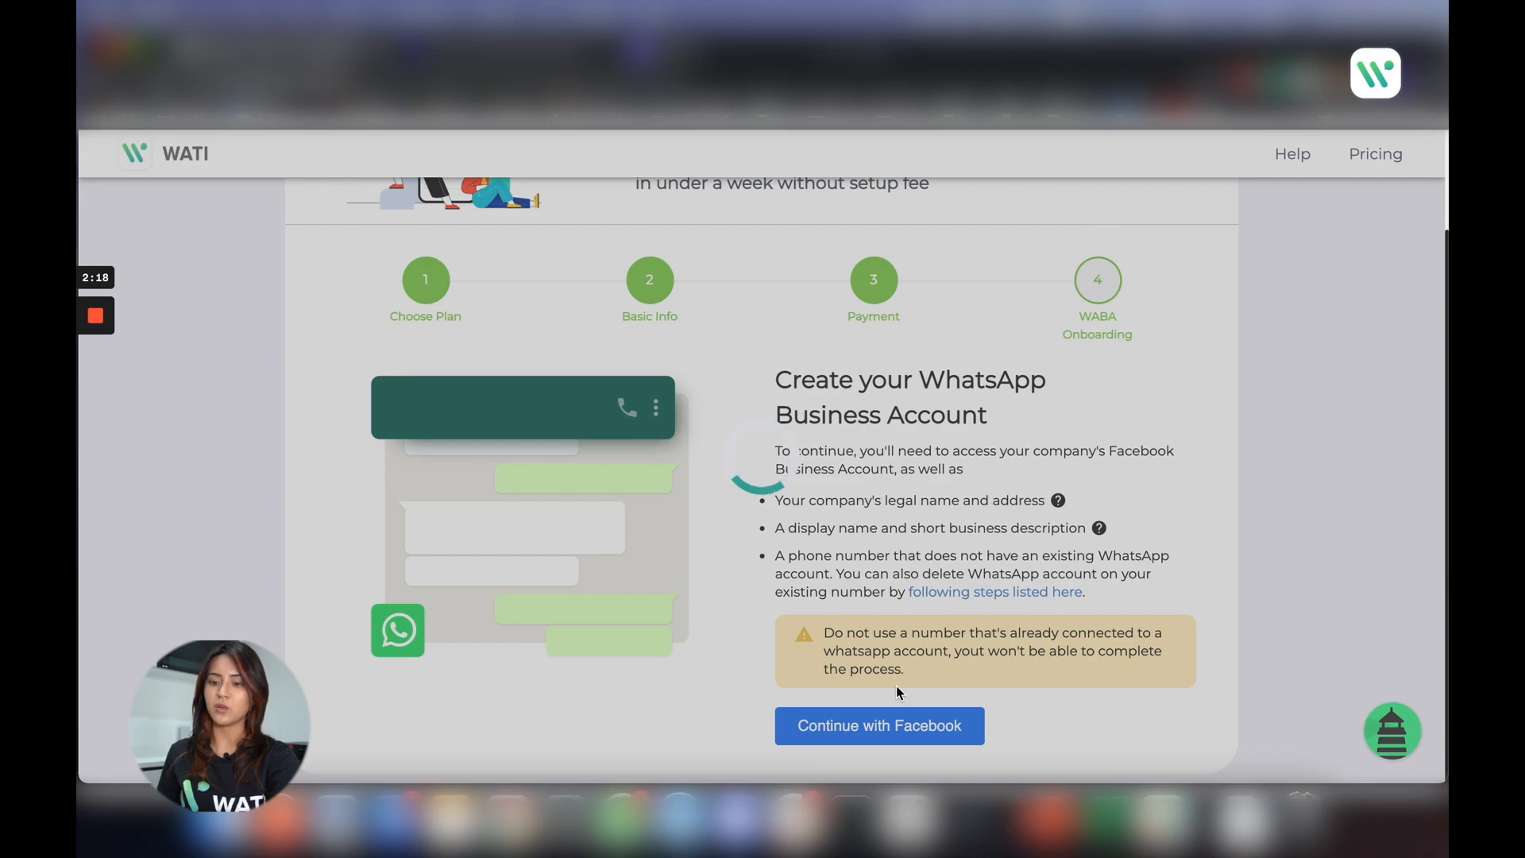
- Scroll down the loaded WATI page to view the Thank you message
left_click(877, 725)
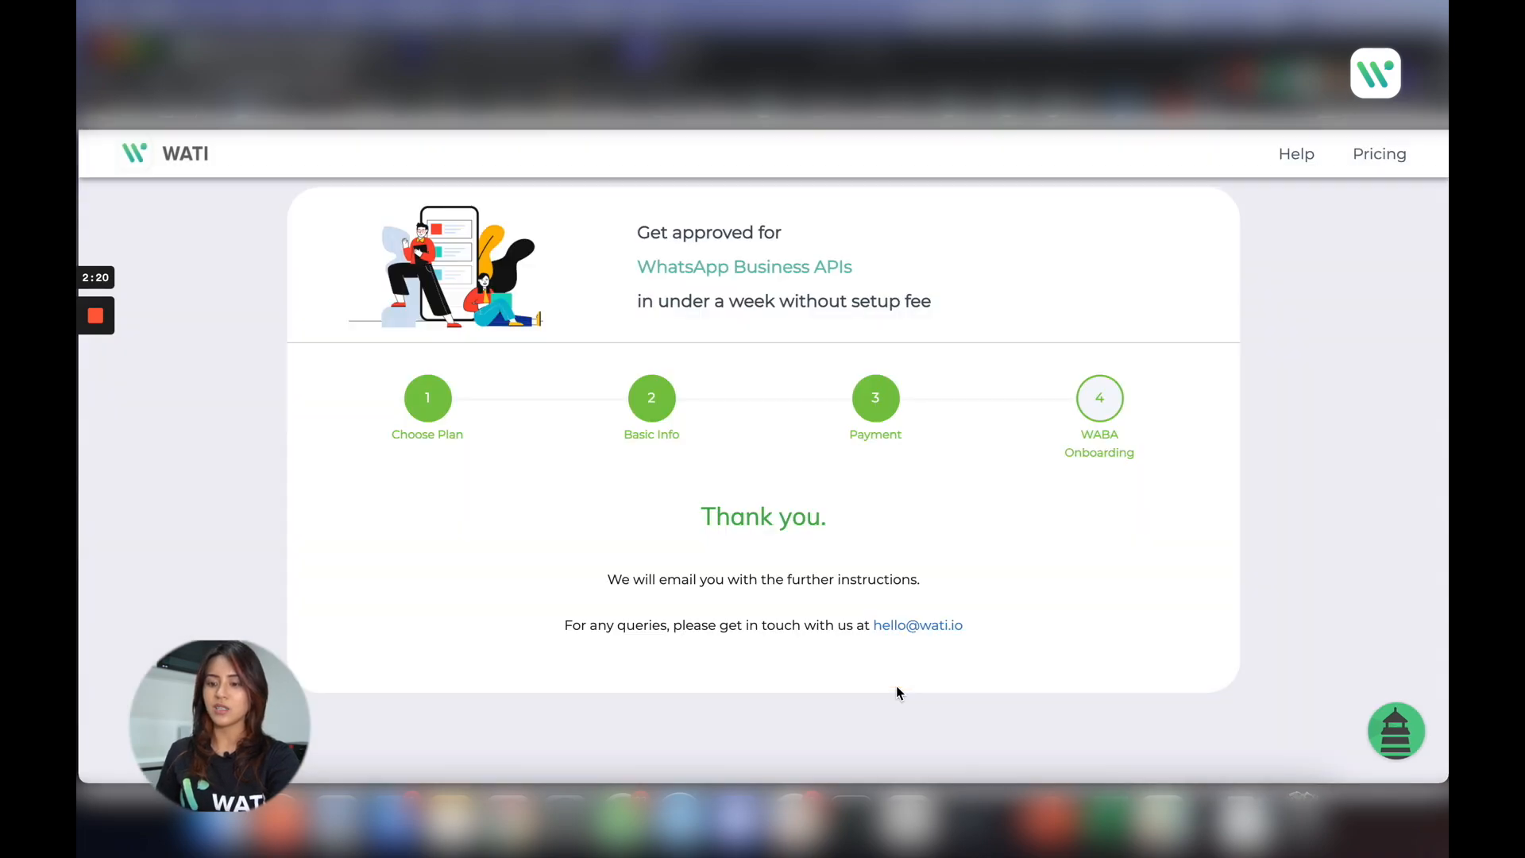
scroll("down", 3)
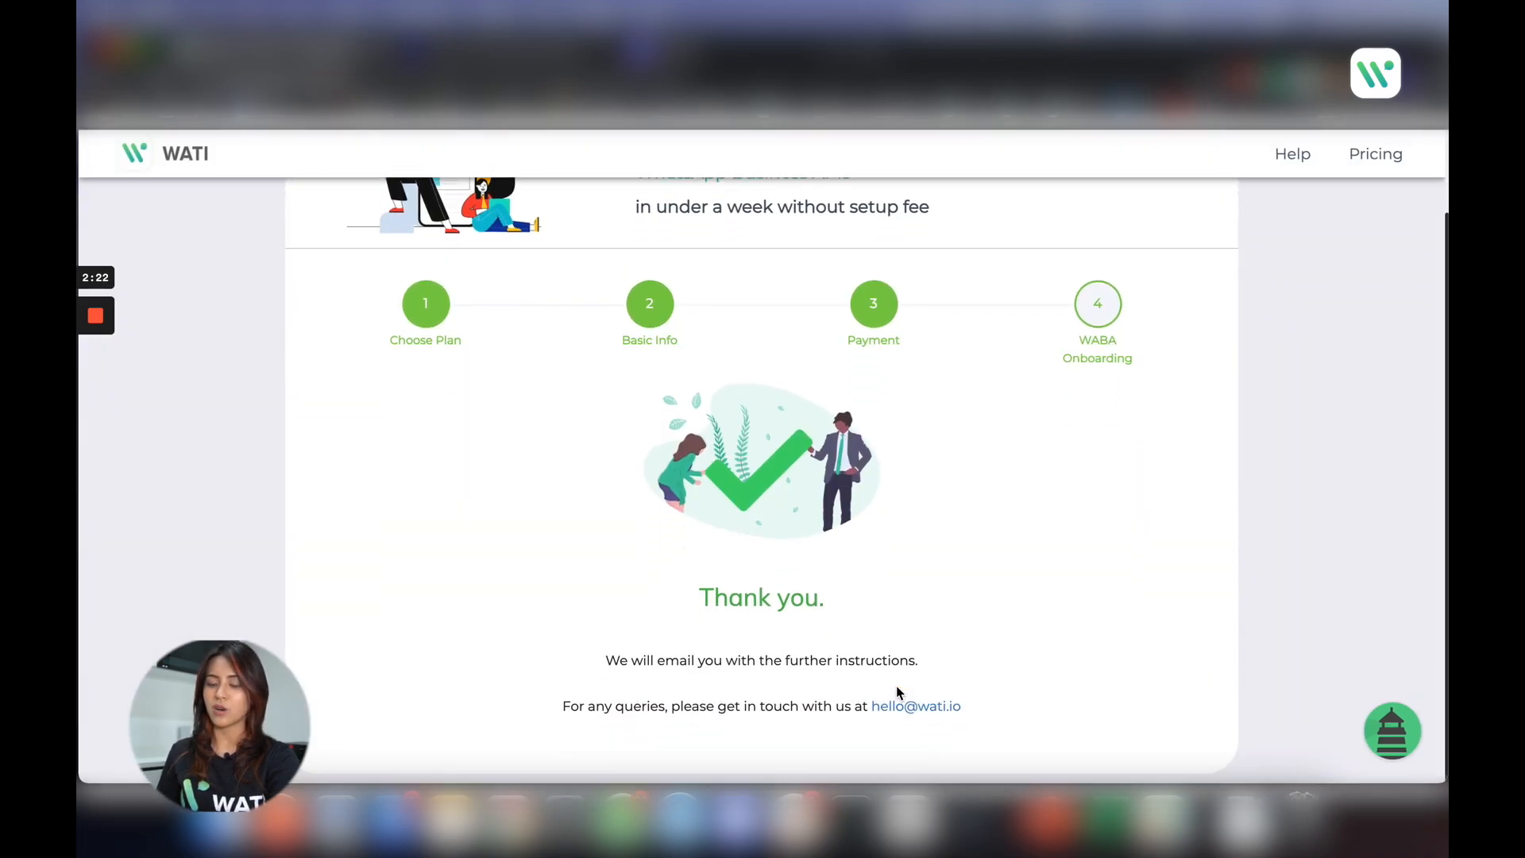
mouse_move(1167, 562)
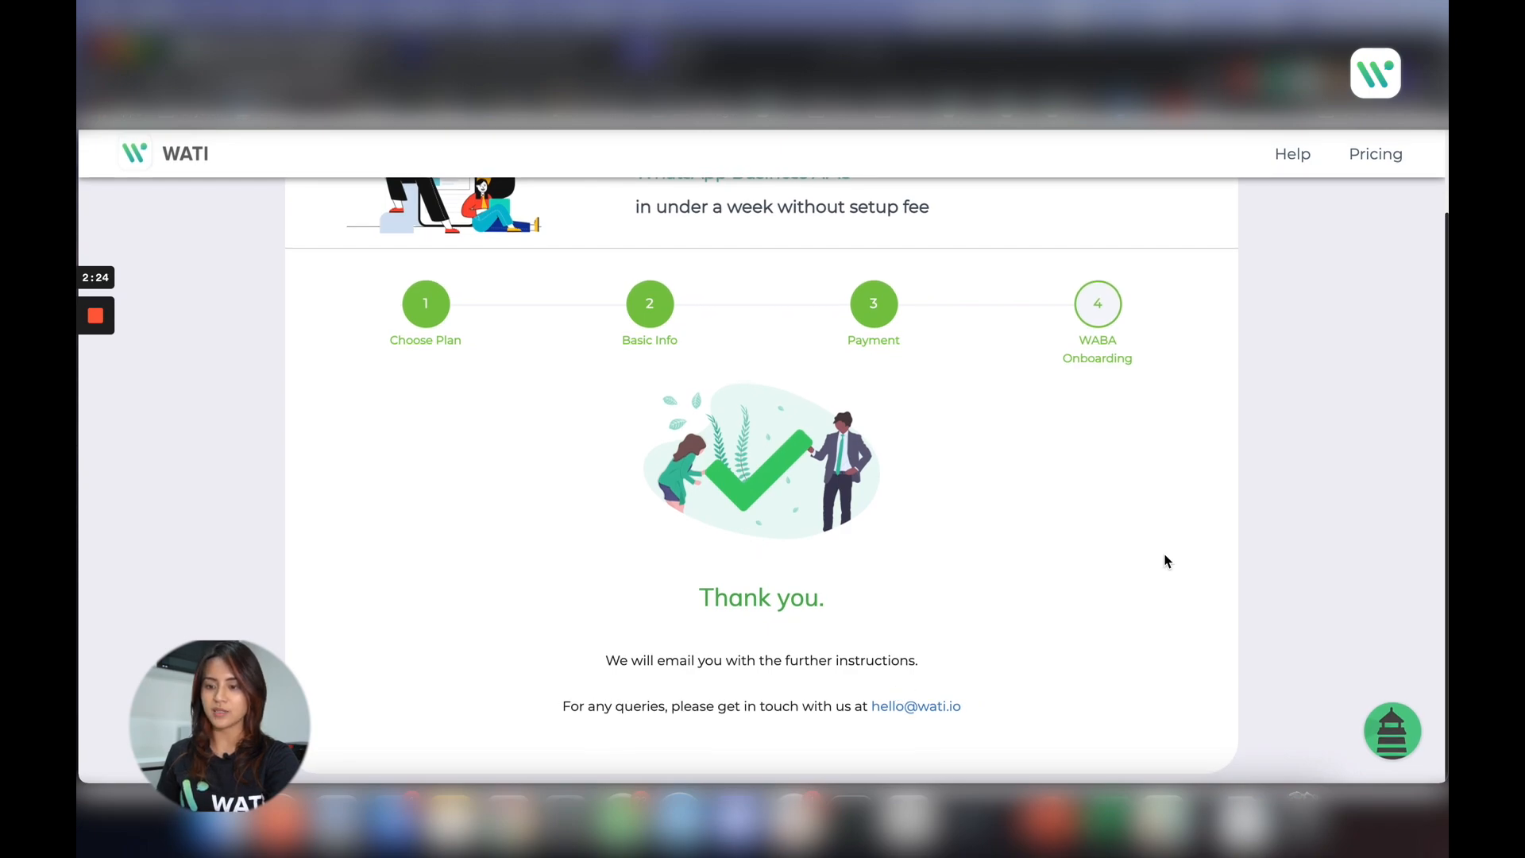